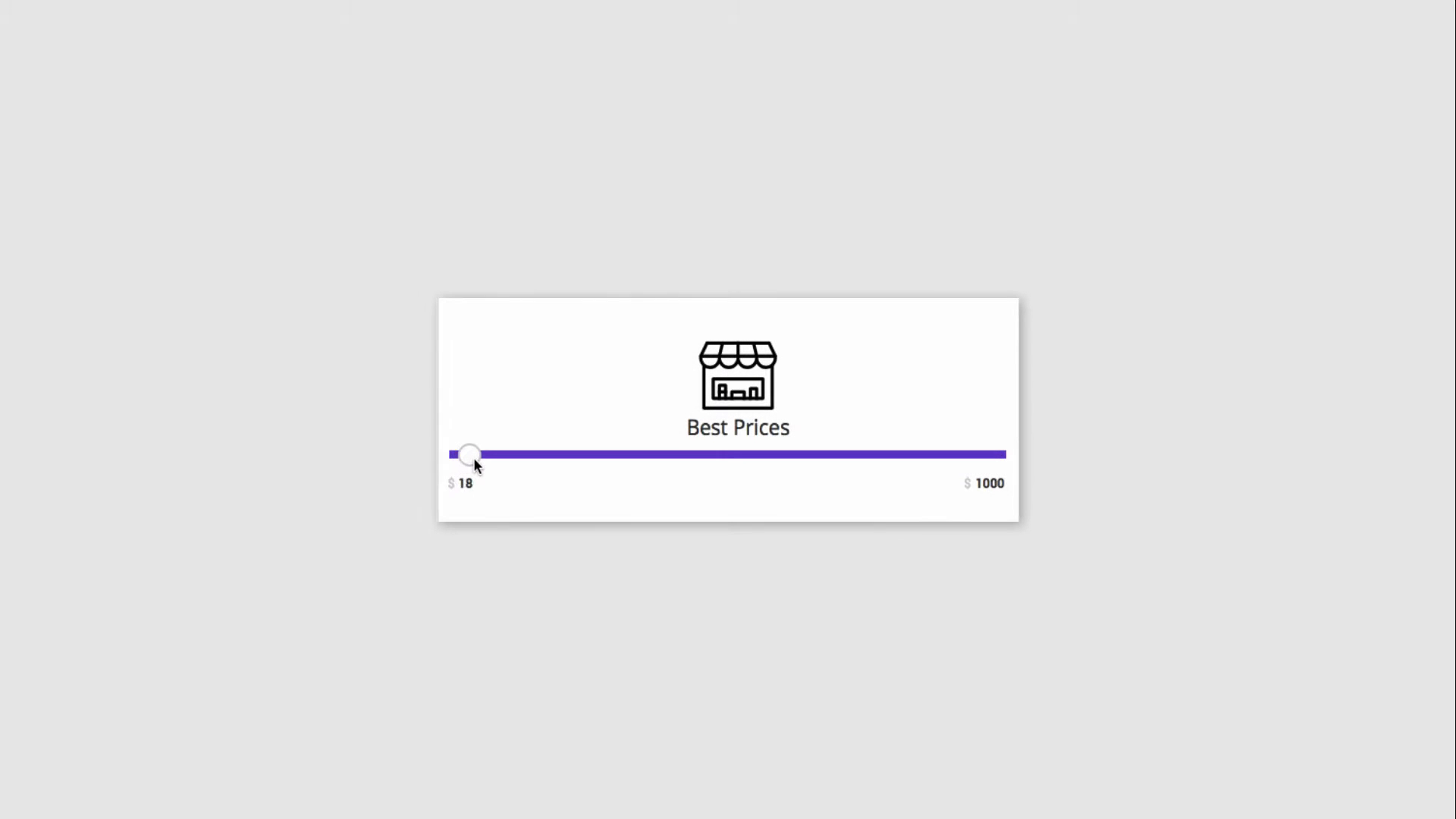
# Step: Drag the simulated slider knob through 291, 456, 884 and back to 831
pyautogui.moveTo(468, 454); pyautogui.dragTo(613, 454)
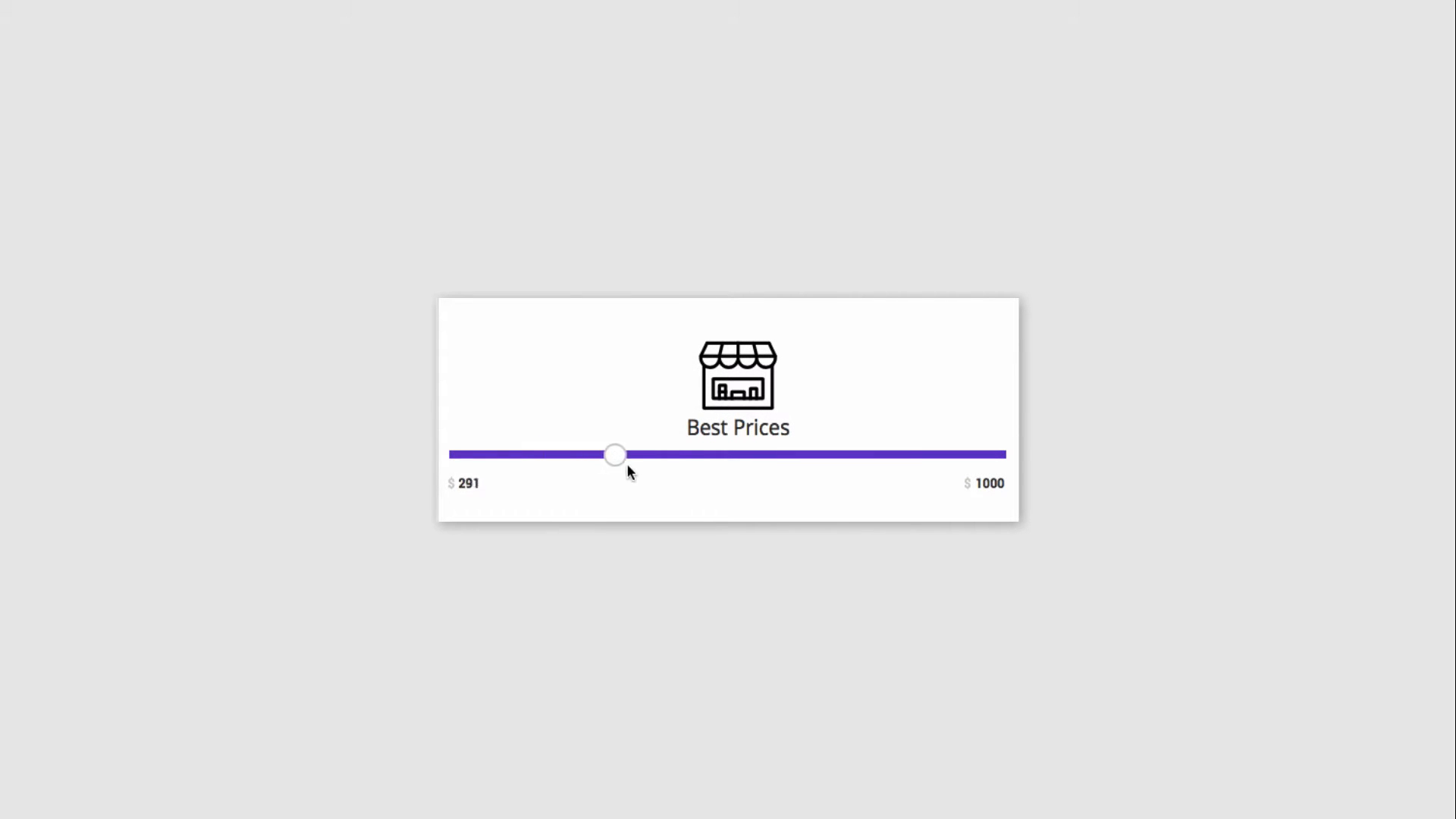
pyautogui.moveTo(615, 455); pyautogui.dragTo(702, 455)
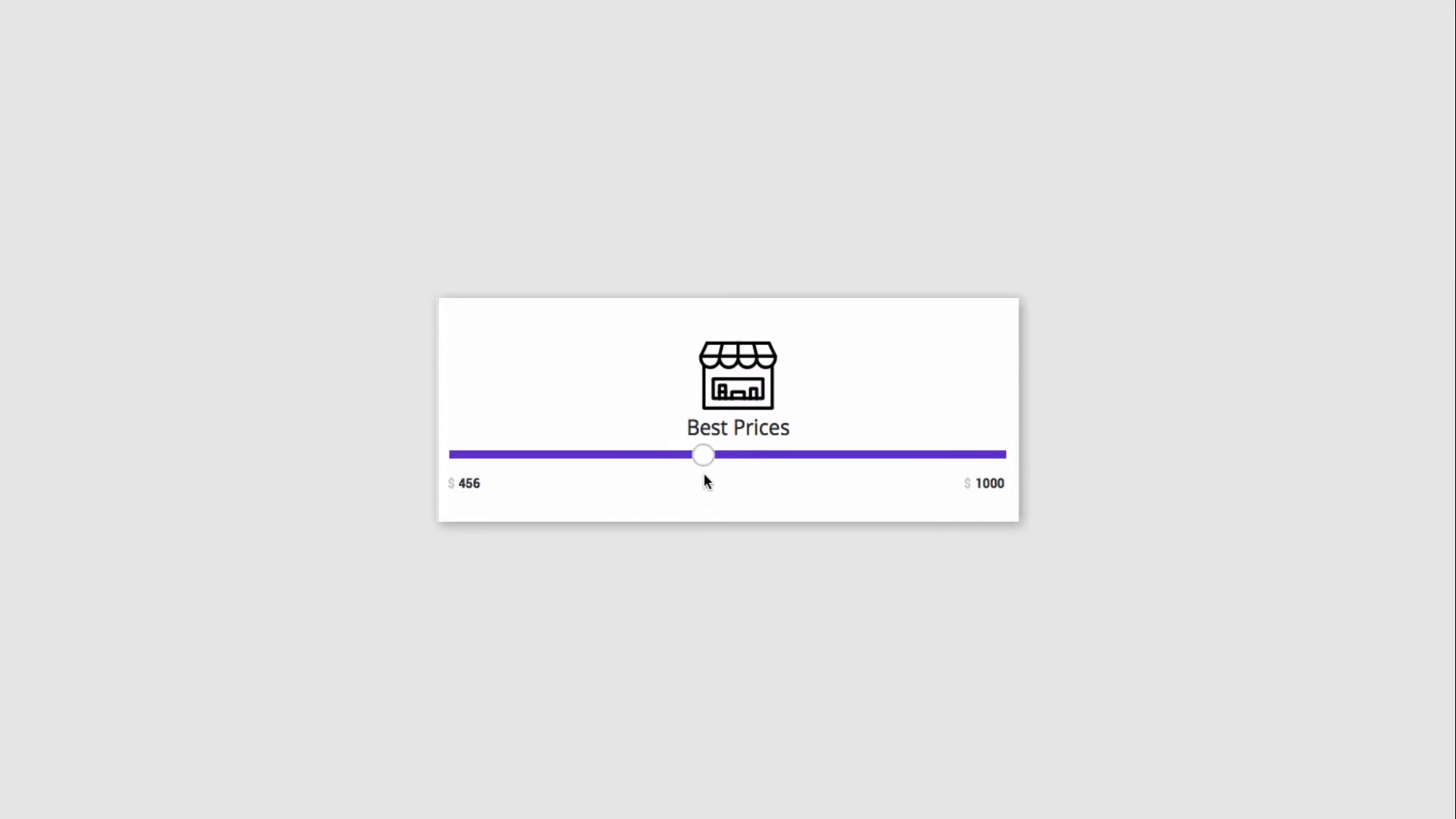
pyautogui.moveTo(703, 455); pyautogui.dragTo(931, 455)
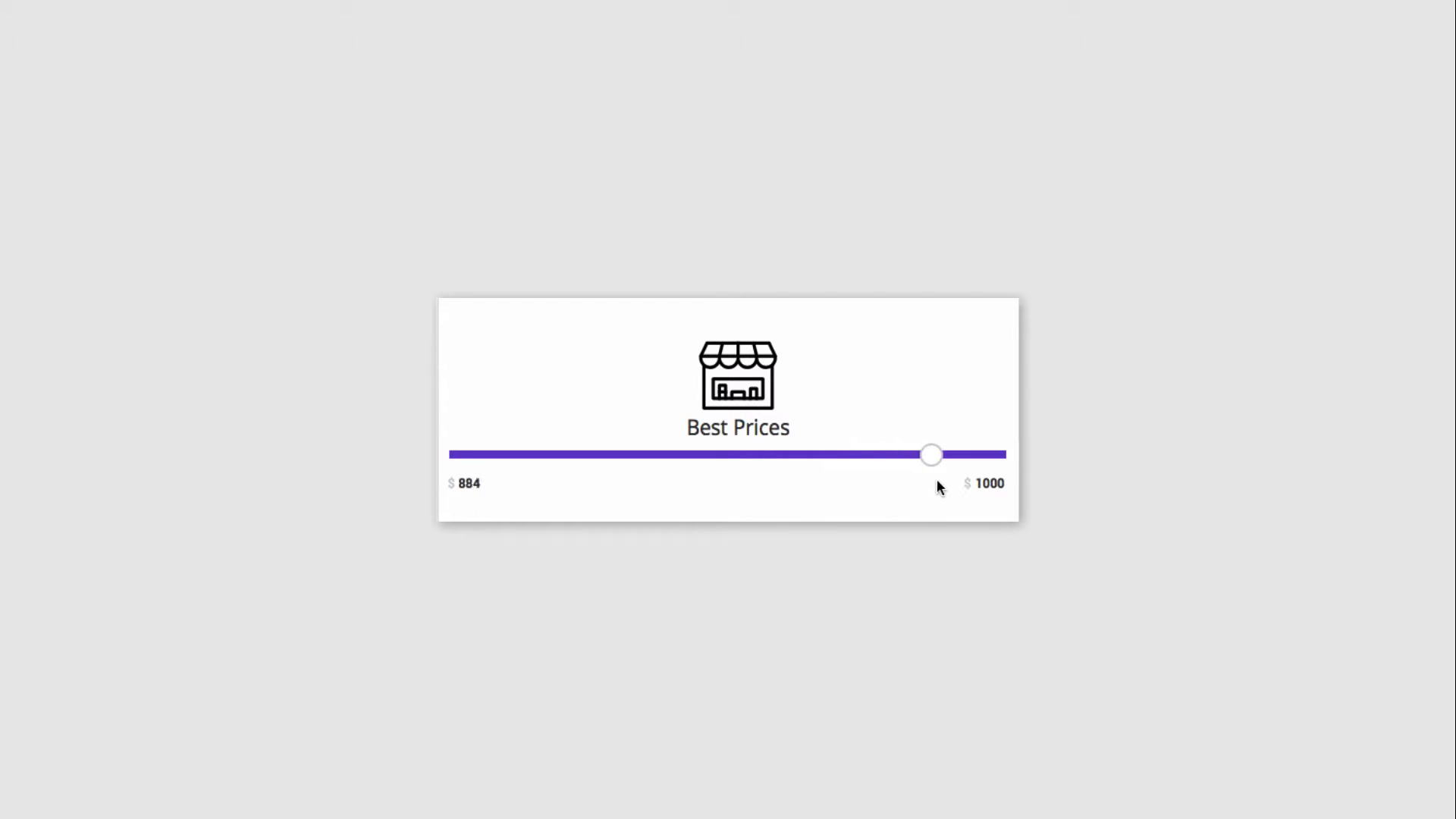
pyautogui.moveTo(931, 454); pyautogui.dragTo(902, 454)
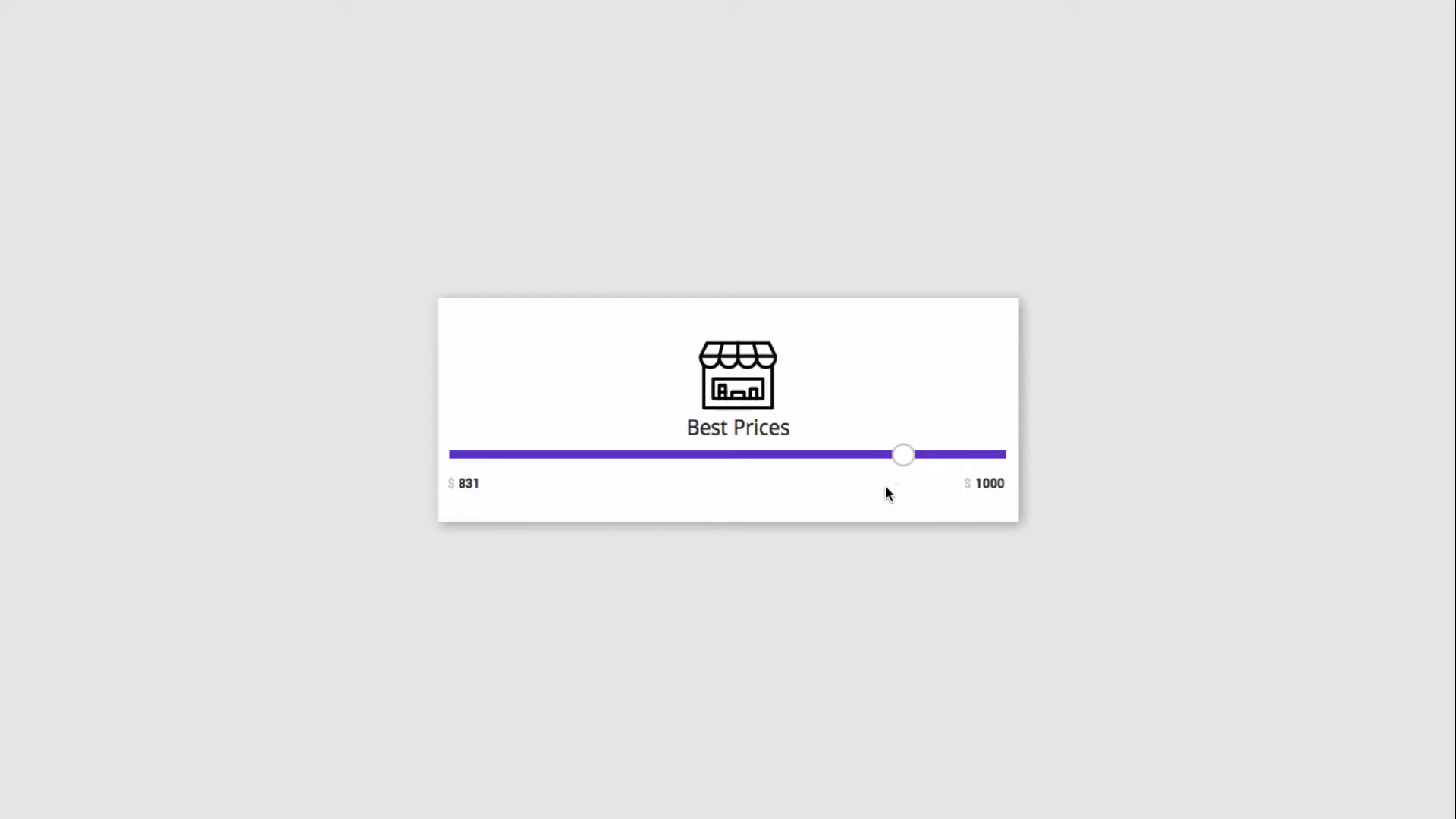
pyautogui.moveTo(902, 455); pyautogui.dragTo(701, 455)
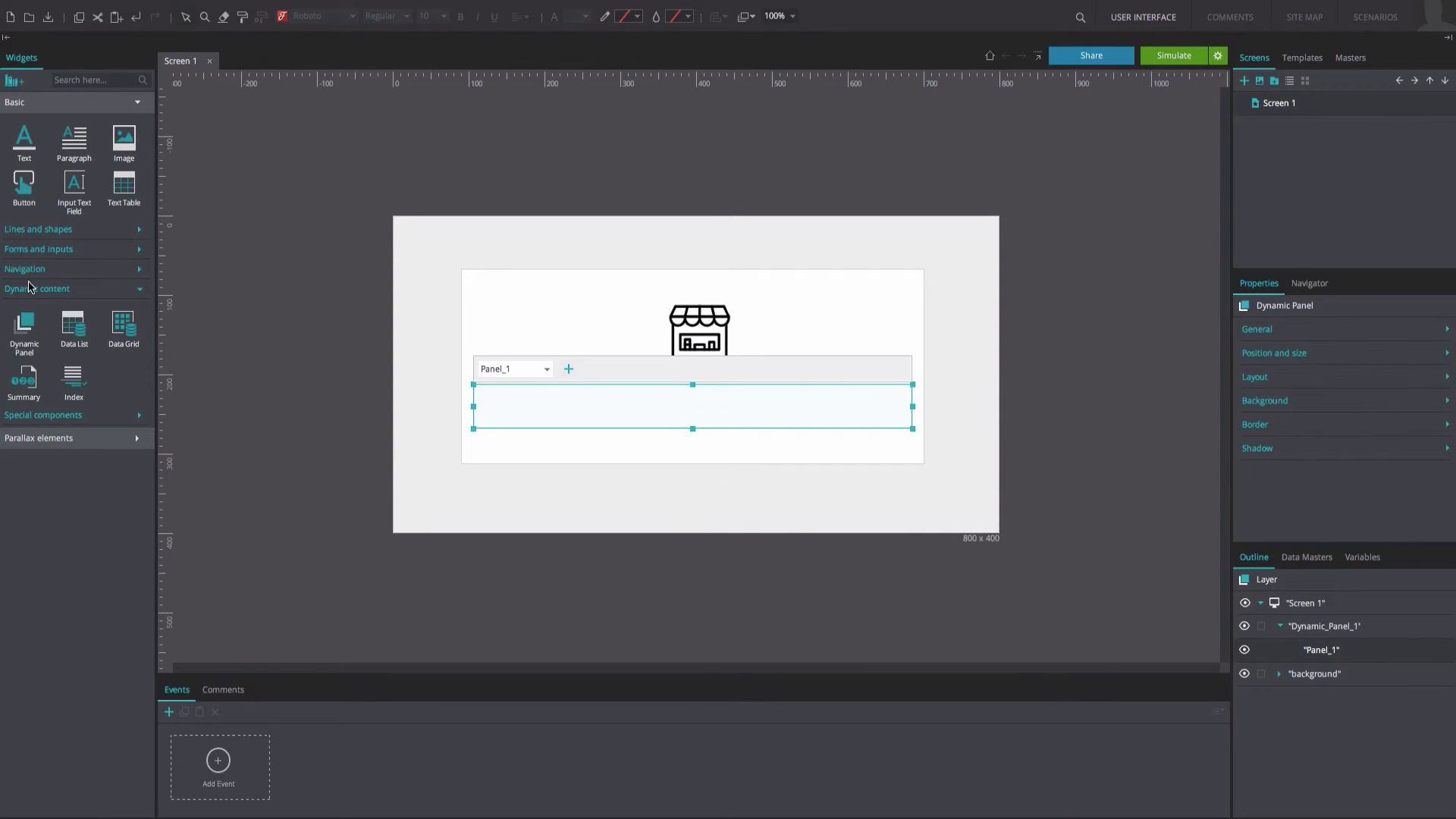
# Step: Draw a rectangle as a thin full-width bar with purple background and set its border width
pyautogui.click(38, 229)
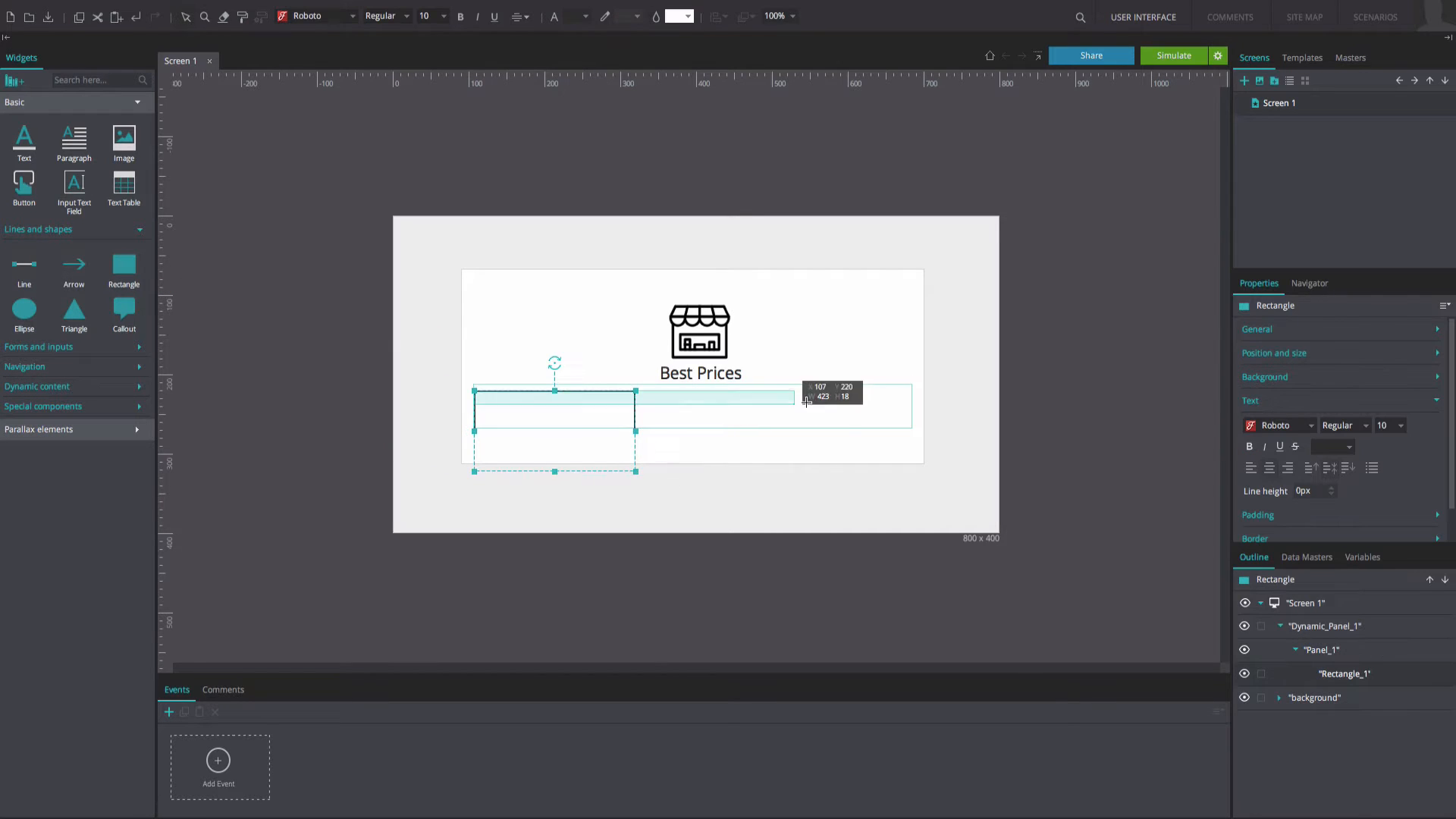
pyautogui.moveTo(794, 397); pyautogui.dragTo(911, 401)
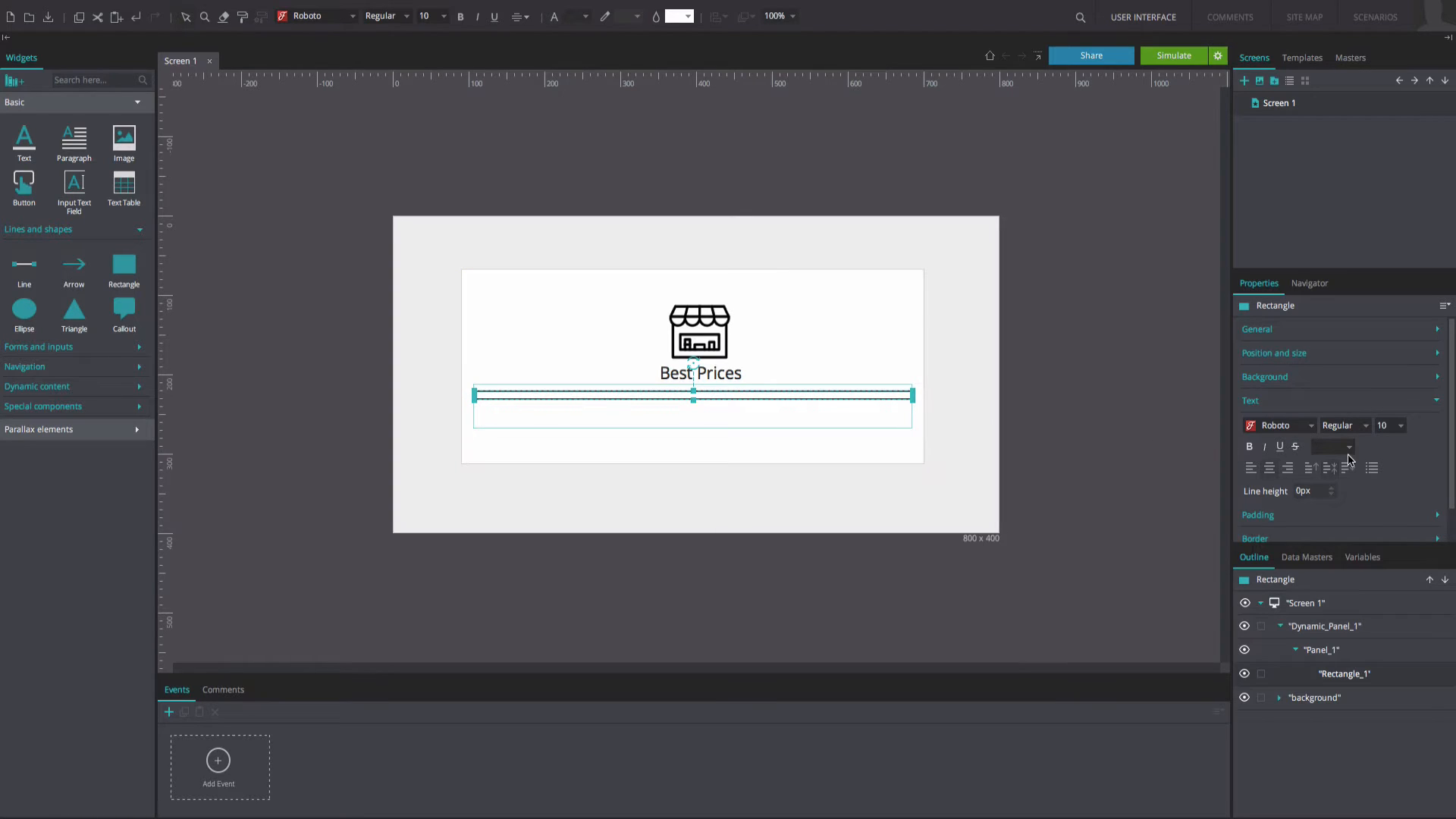
pyautogui.click(1265, 404)
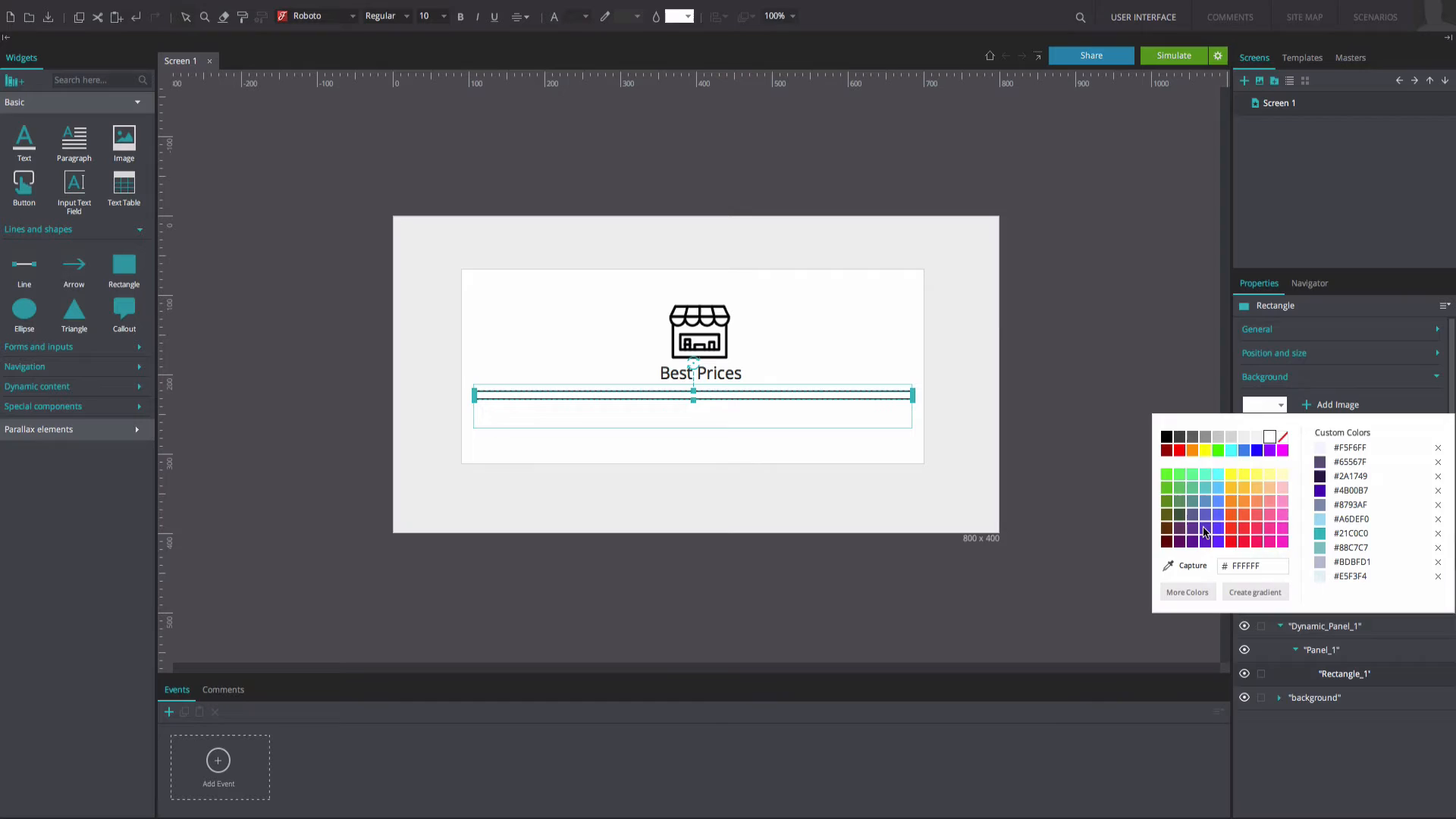
pyautogui.click(1204, 528)
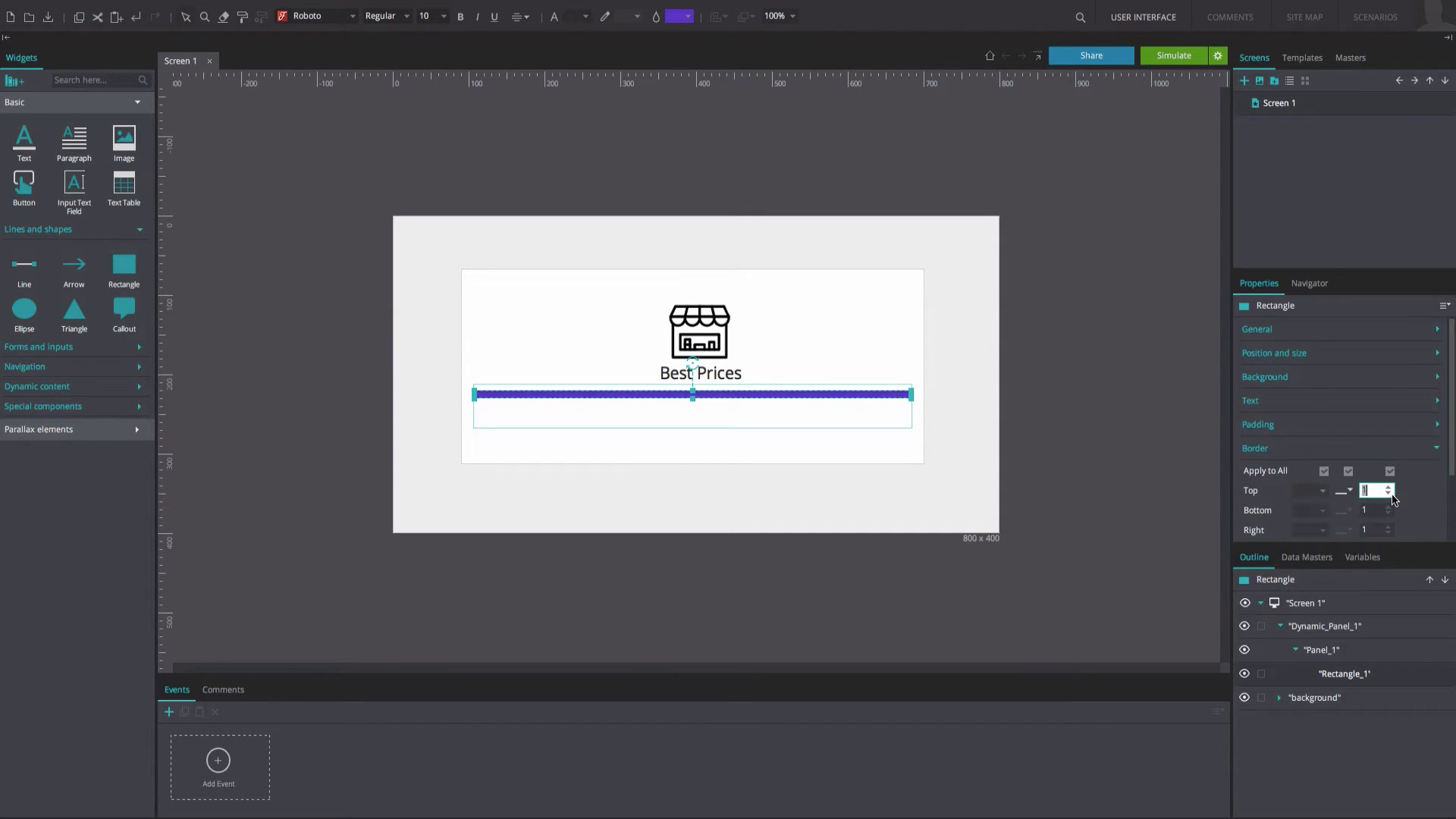
pyautogui.click(1256, 447)
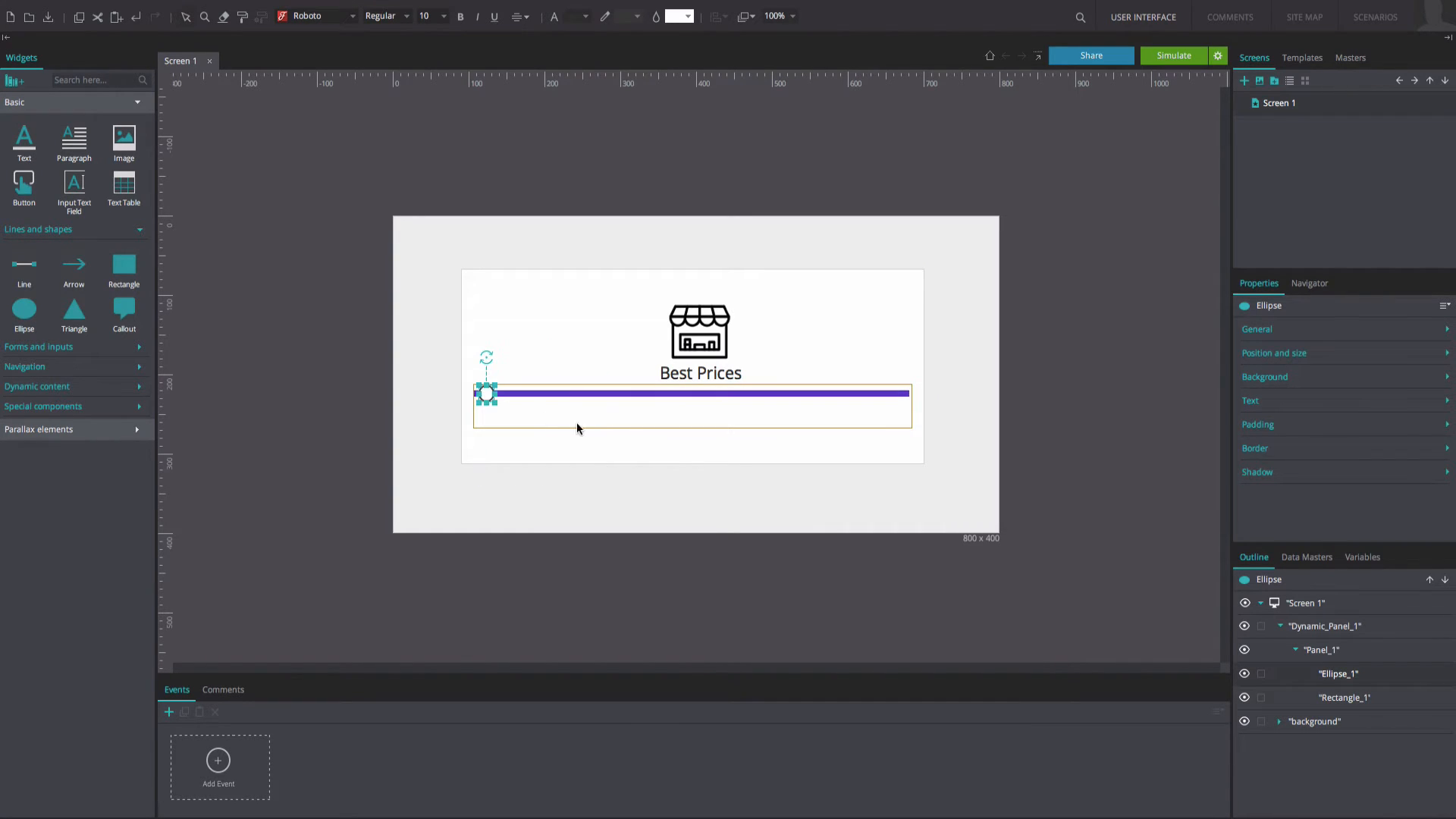
pyautogui.moveTo(598, 427)
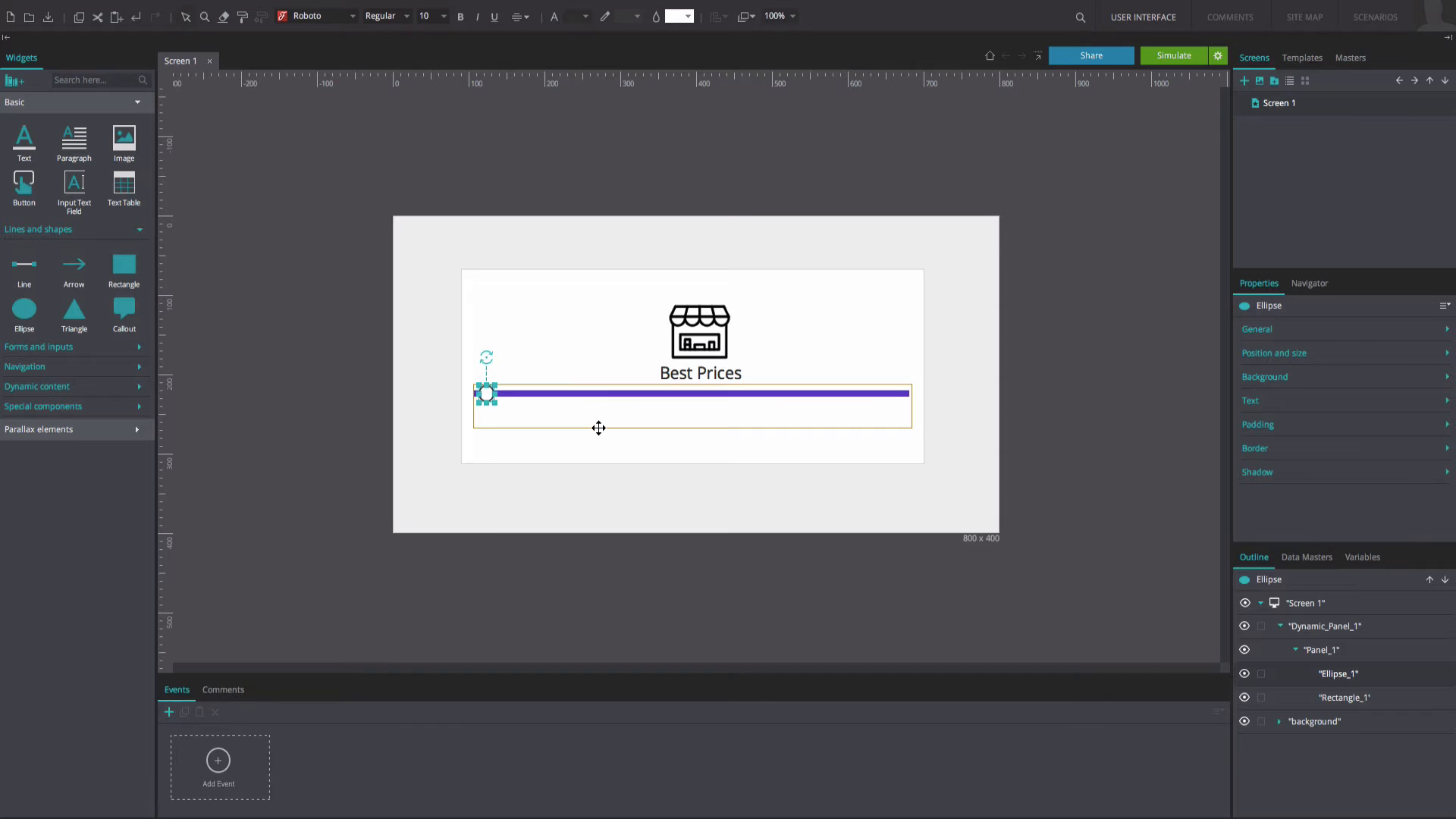
# Step: Set the border for the white circle knob at the bar's left end
pyautogui.click(1256, 447)
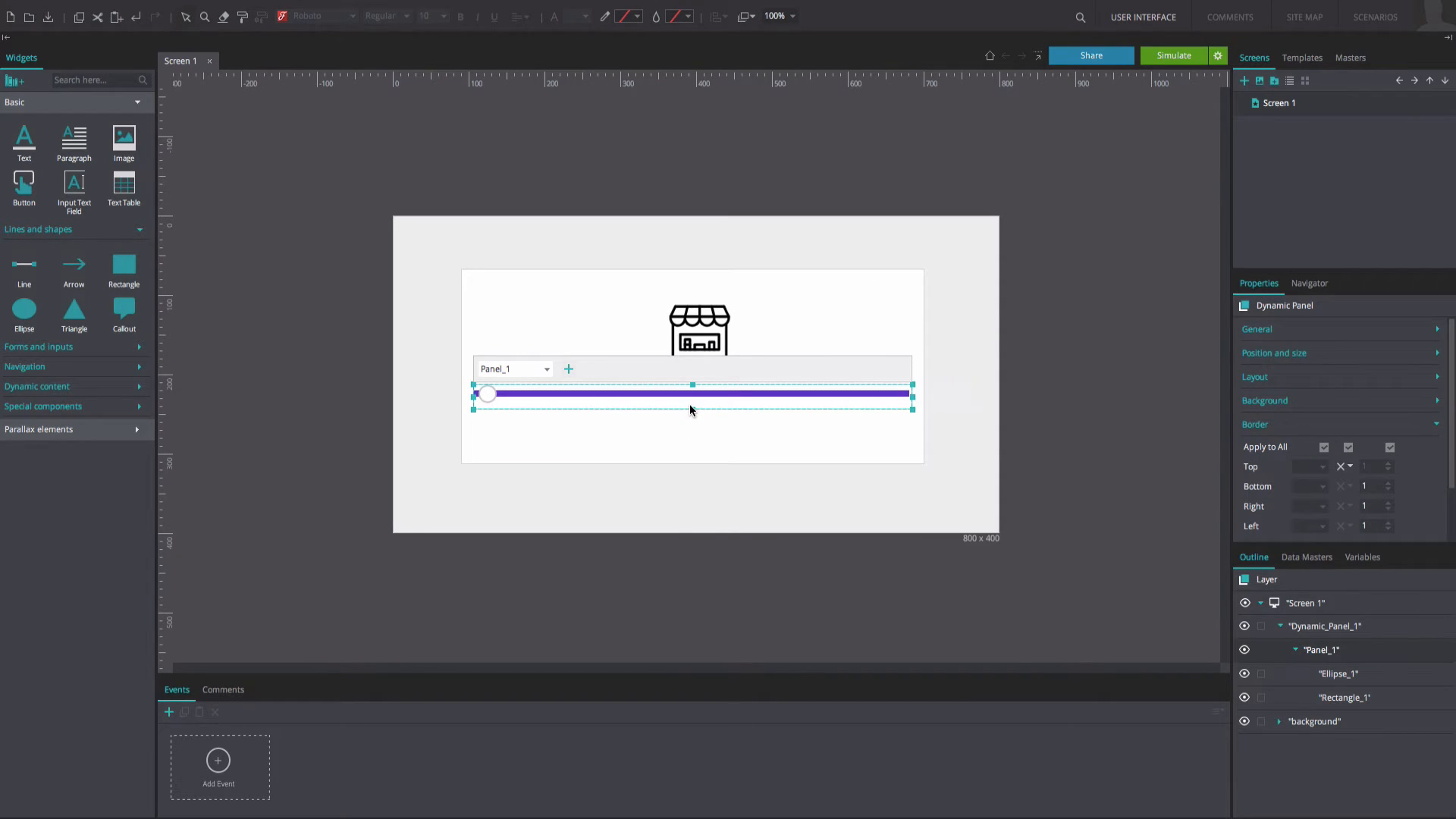
# Step: Add '$ 0' and '$ 1000' text labels beneath the bar's left and right ends
pyautogui.click(38, 229)
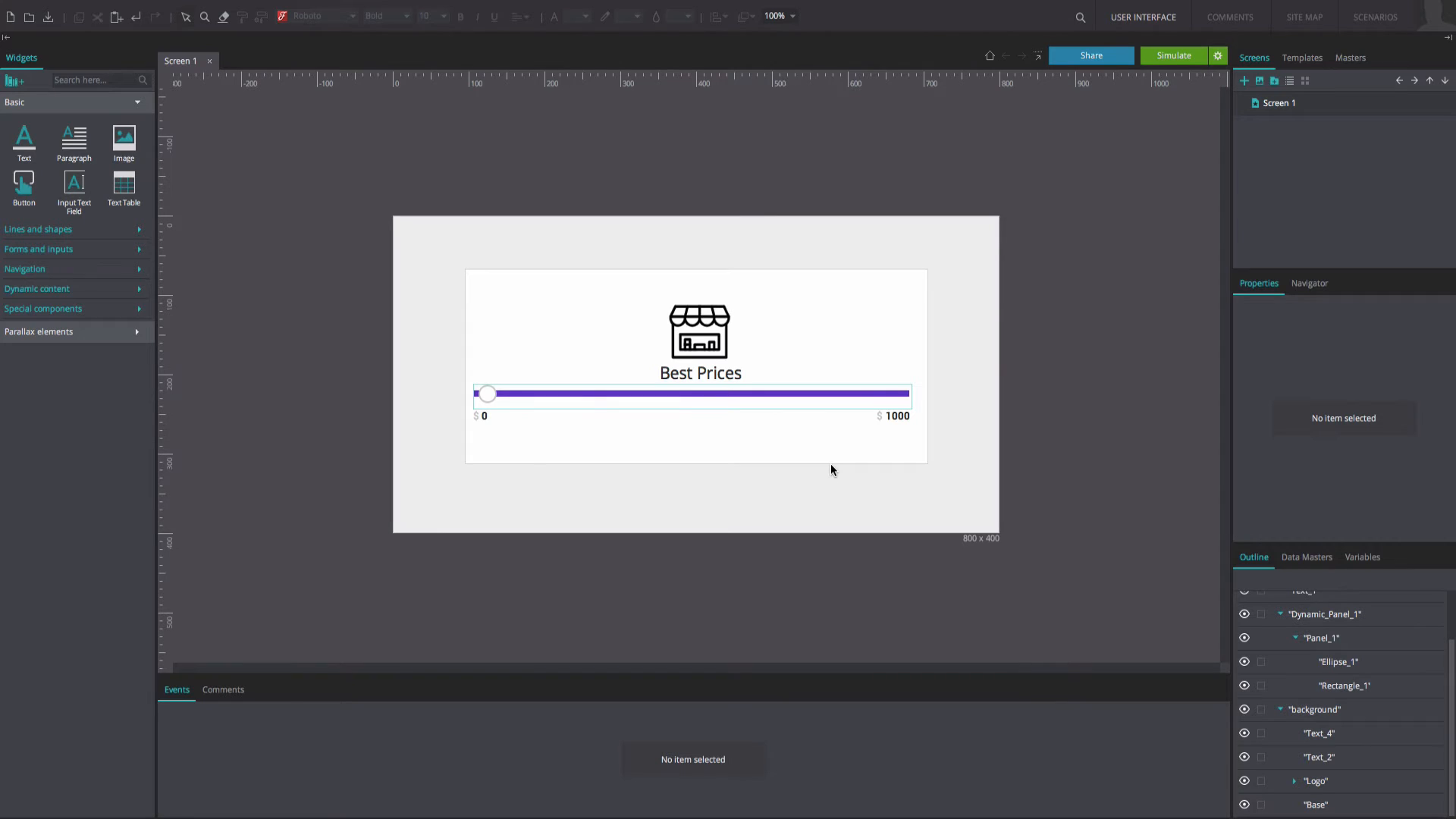
pyautogui.click(487, 393)
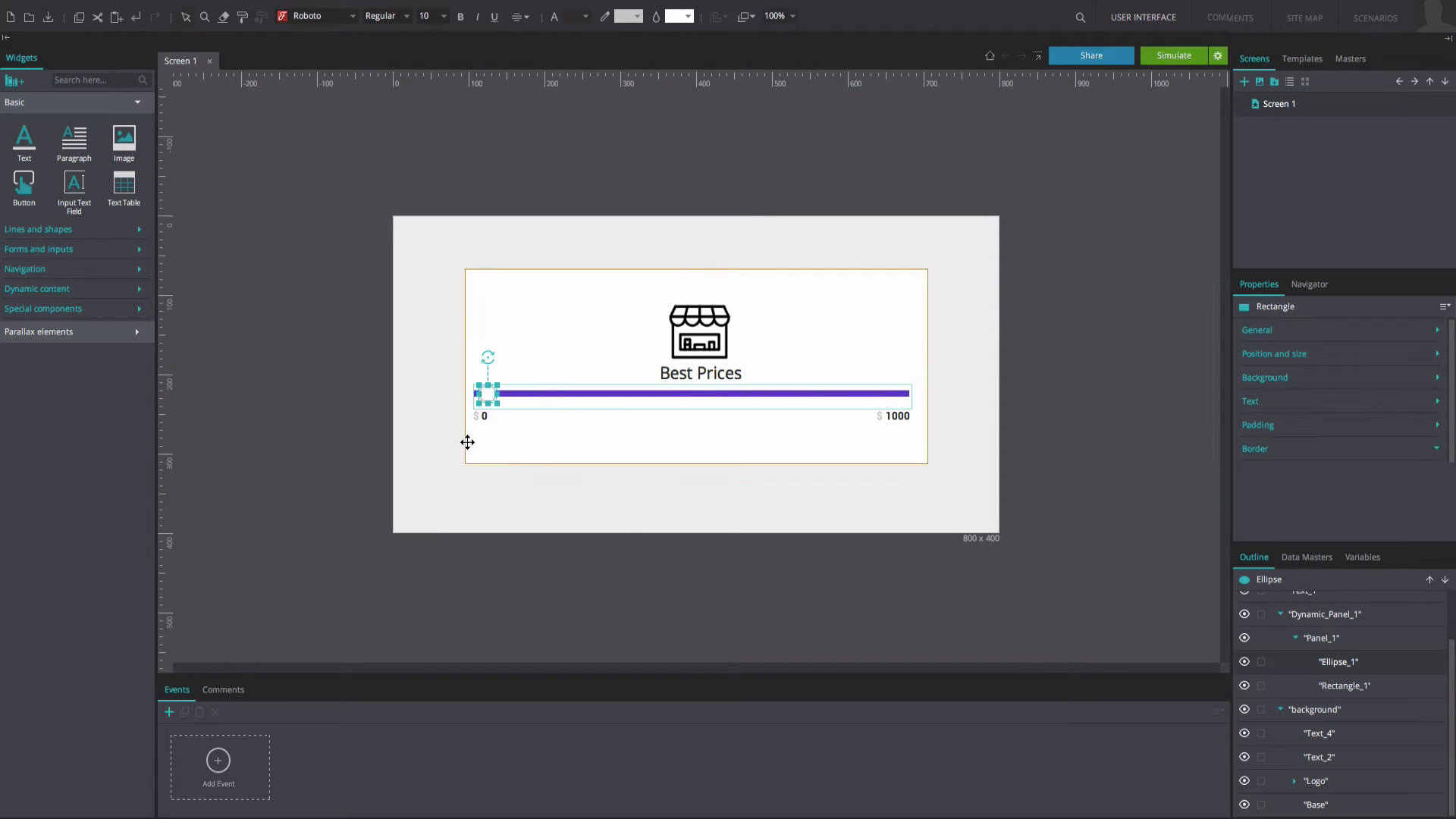
# Step: Give the knob an On Drag Move event: Left with cursor, constrained by parent container
pyautogui.click(218, 770)
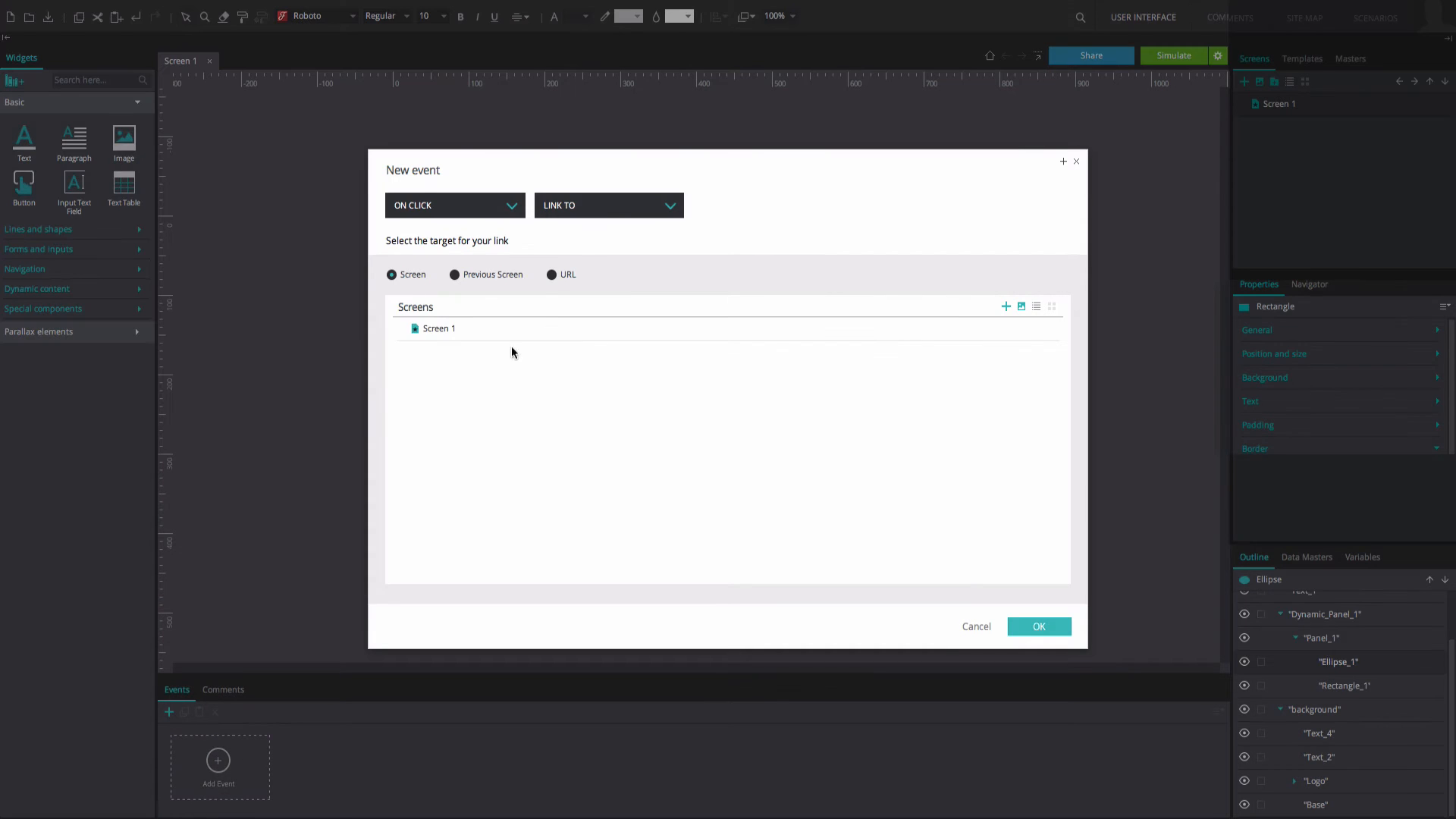
pyautogui.click(608, 206)
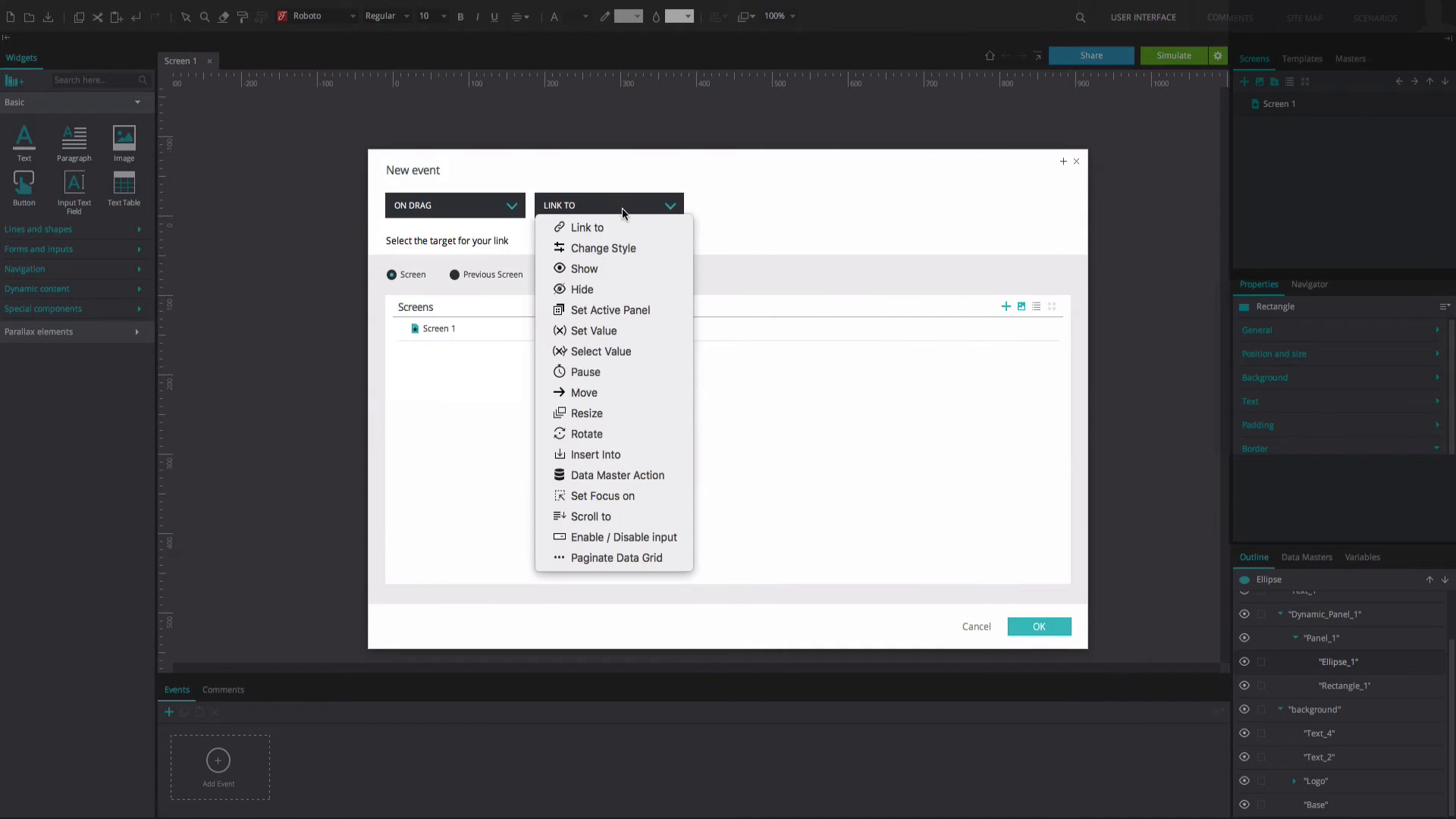
pyautogui.click(584, 392)
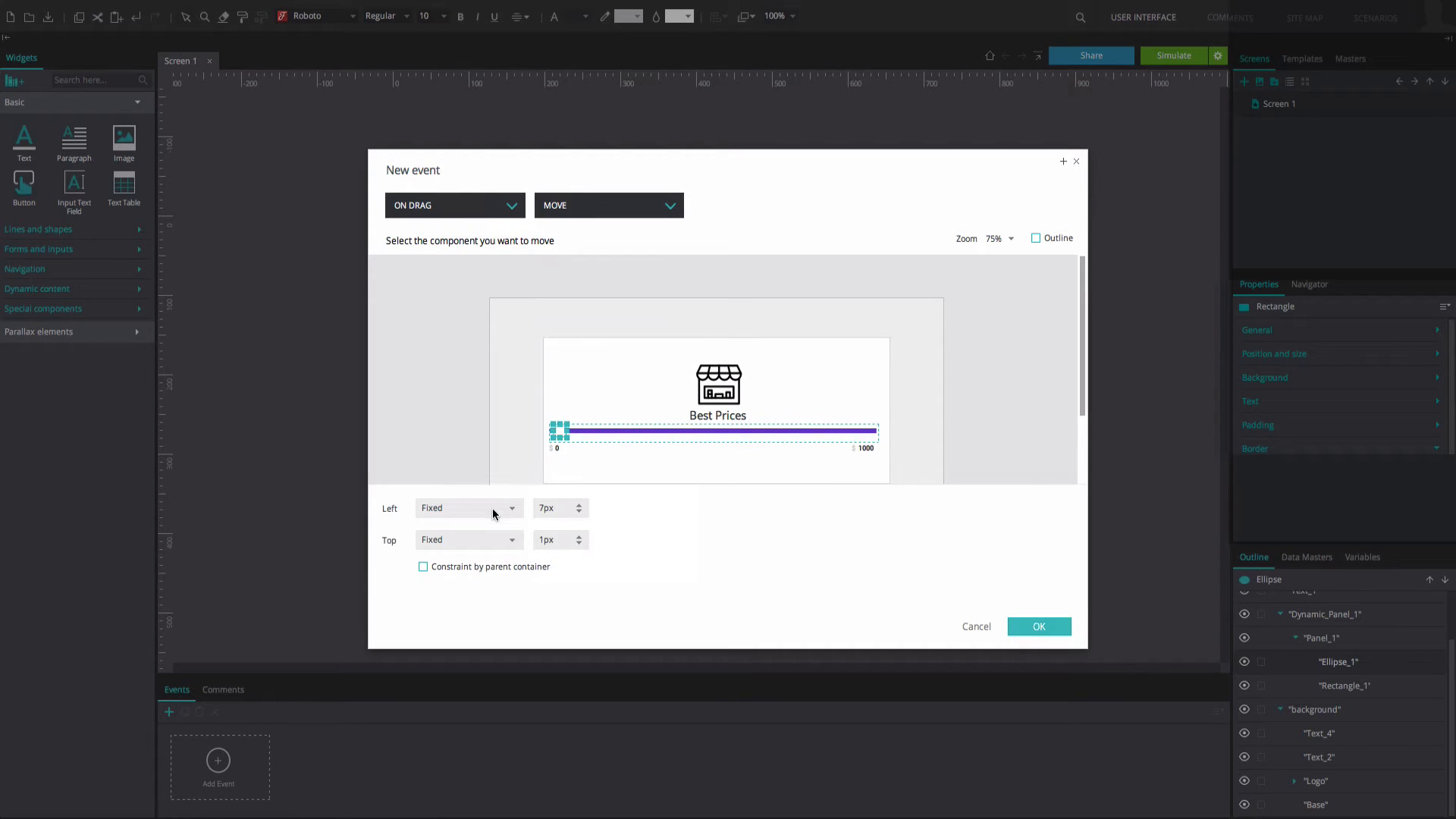
pyautogui.click(467, 539)
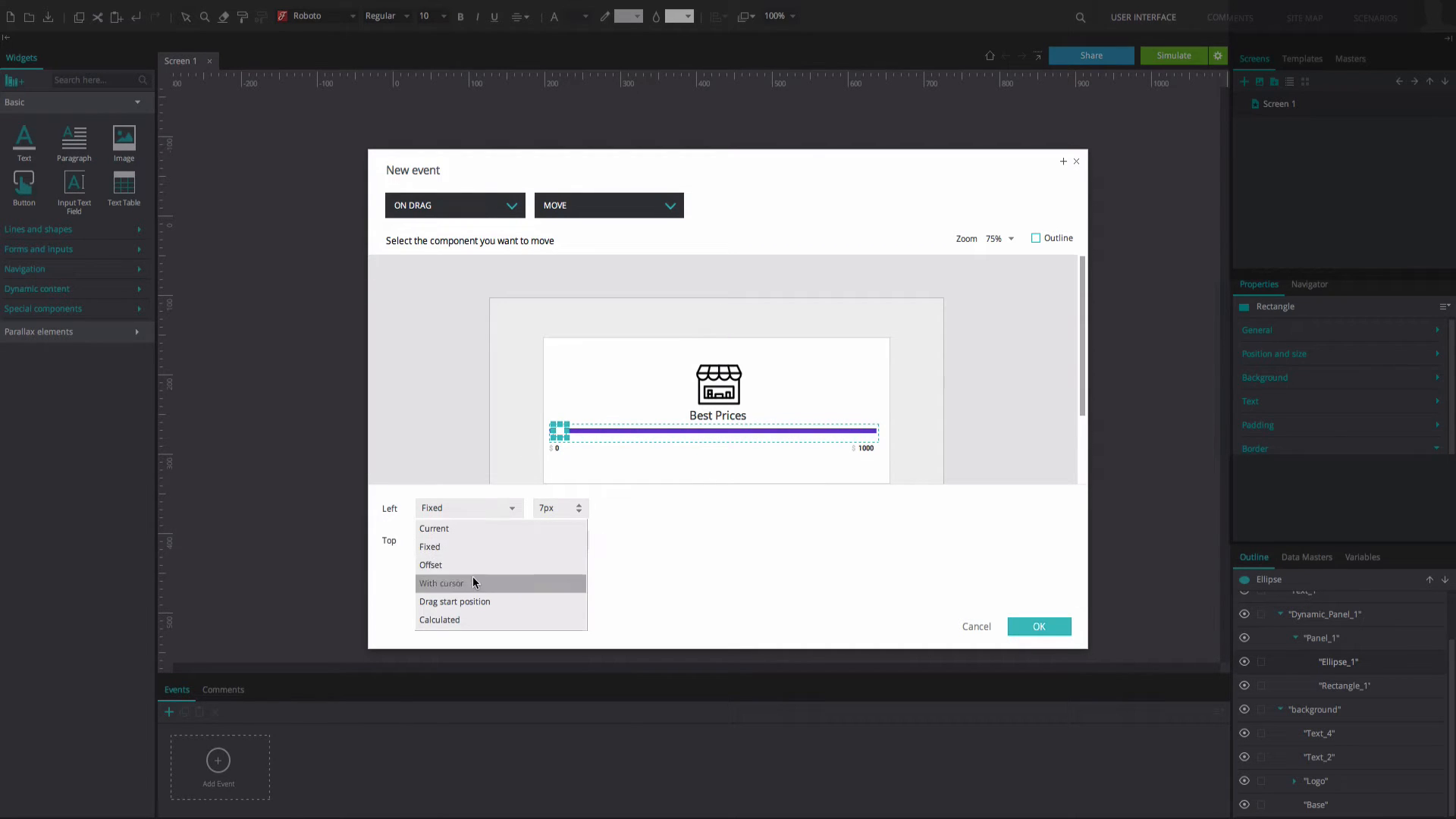
pyautogui.click(442, 584)
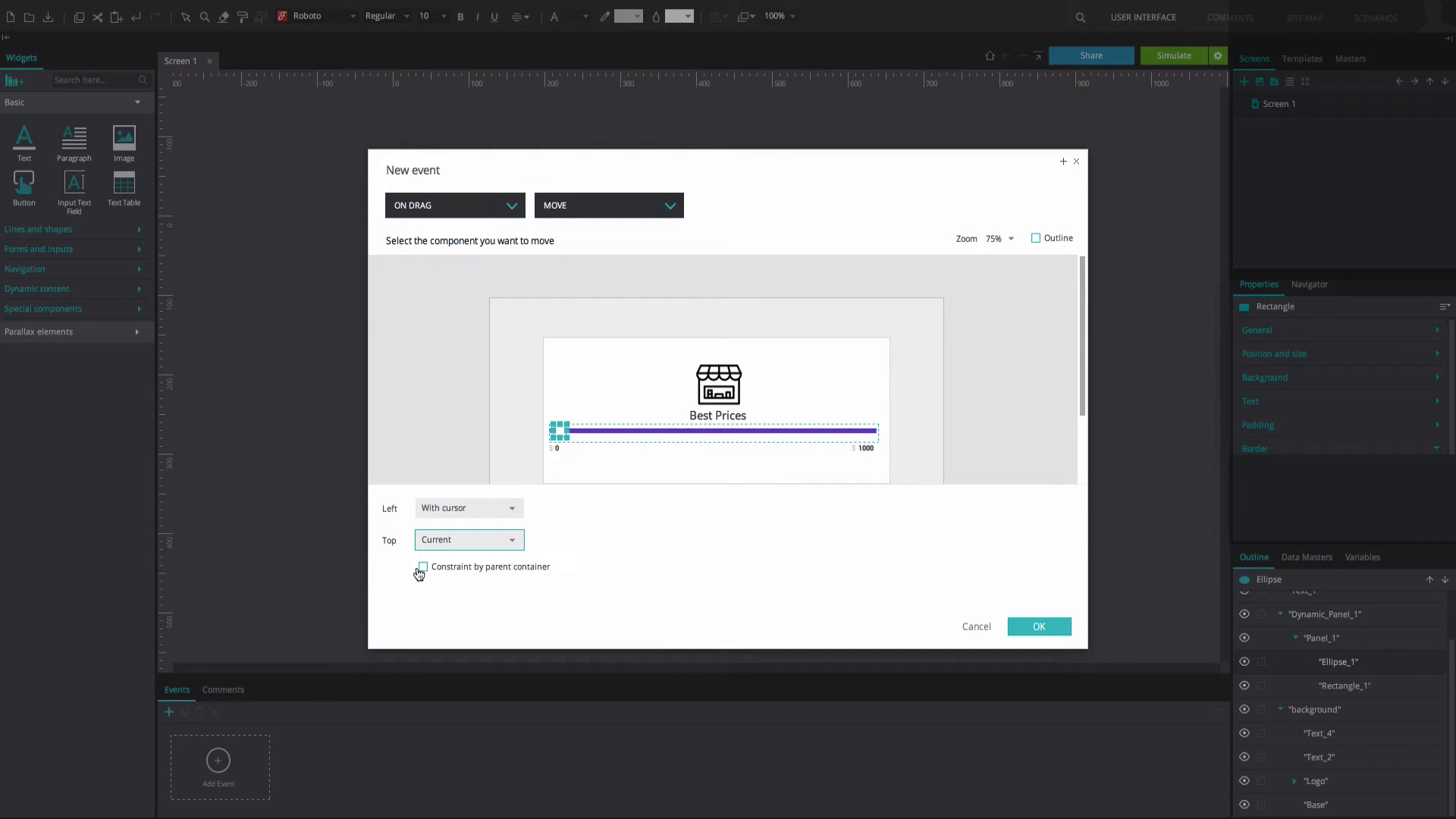
pyautogui.click(422, 567)
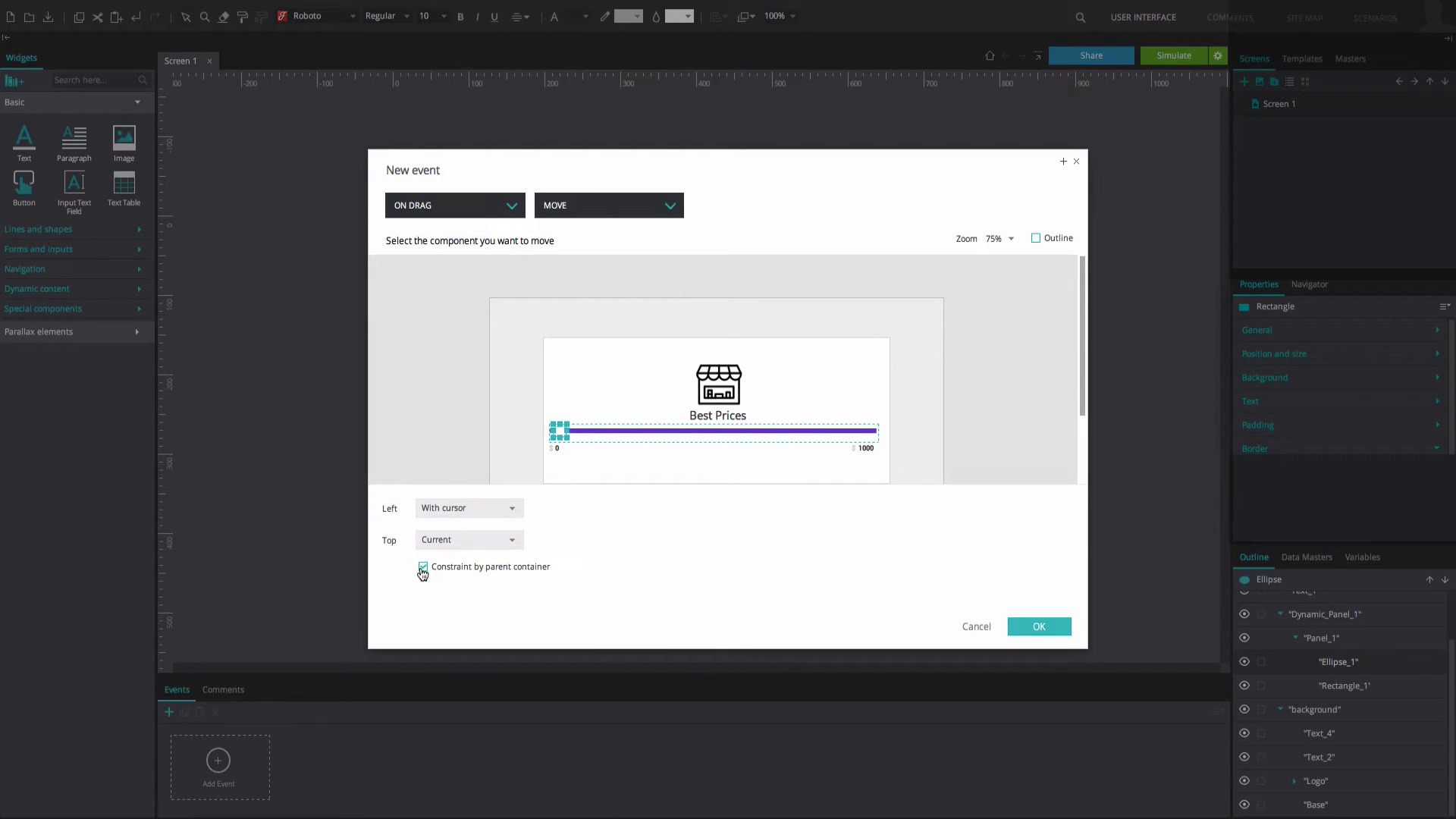
pyautogui.click(1038, 626)
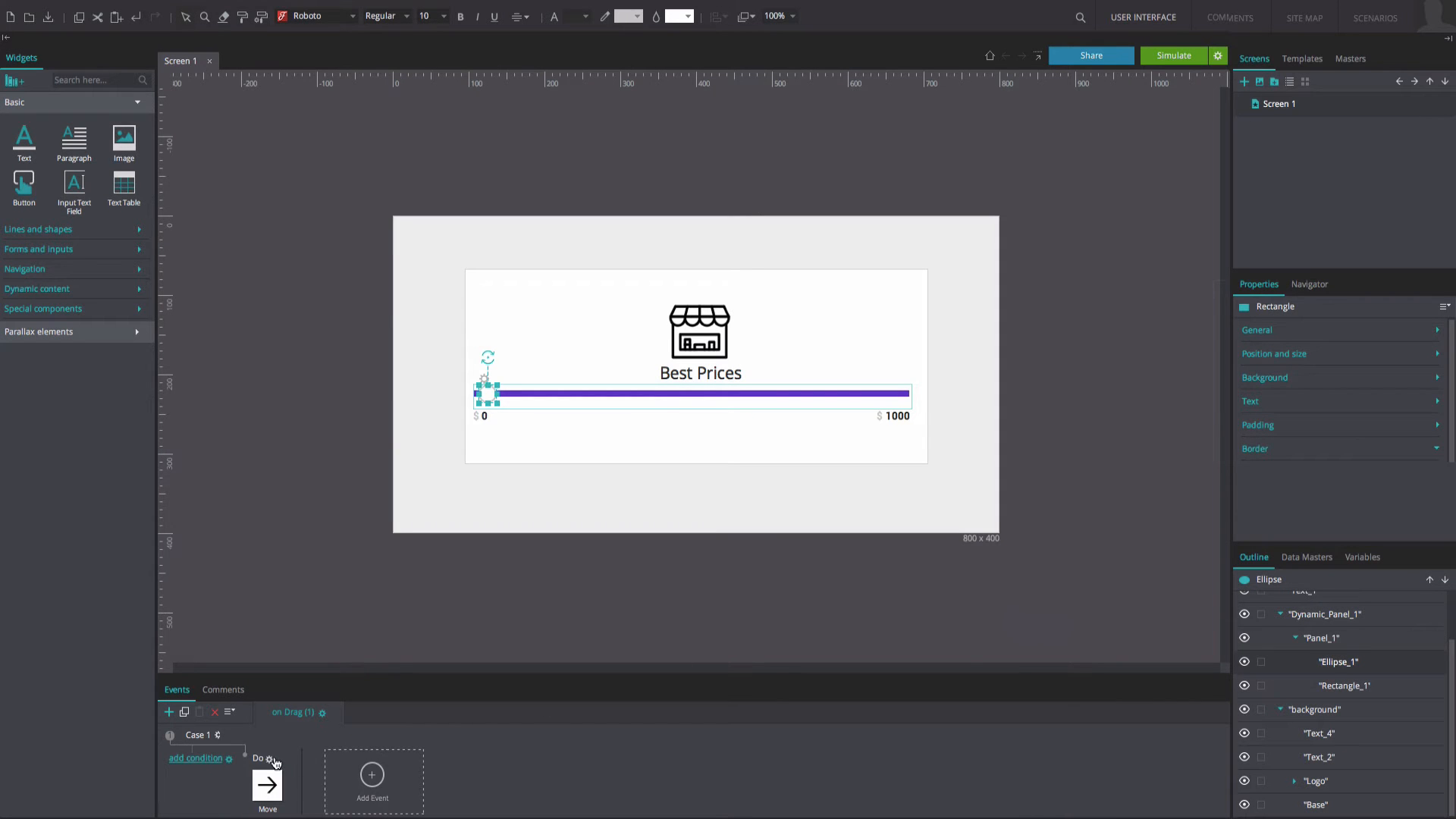
# Step: Chain an Insert Into action placing the knob into Panel_1 after the Move
pyautogui.click(269, 757)
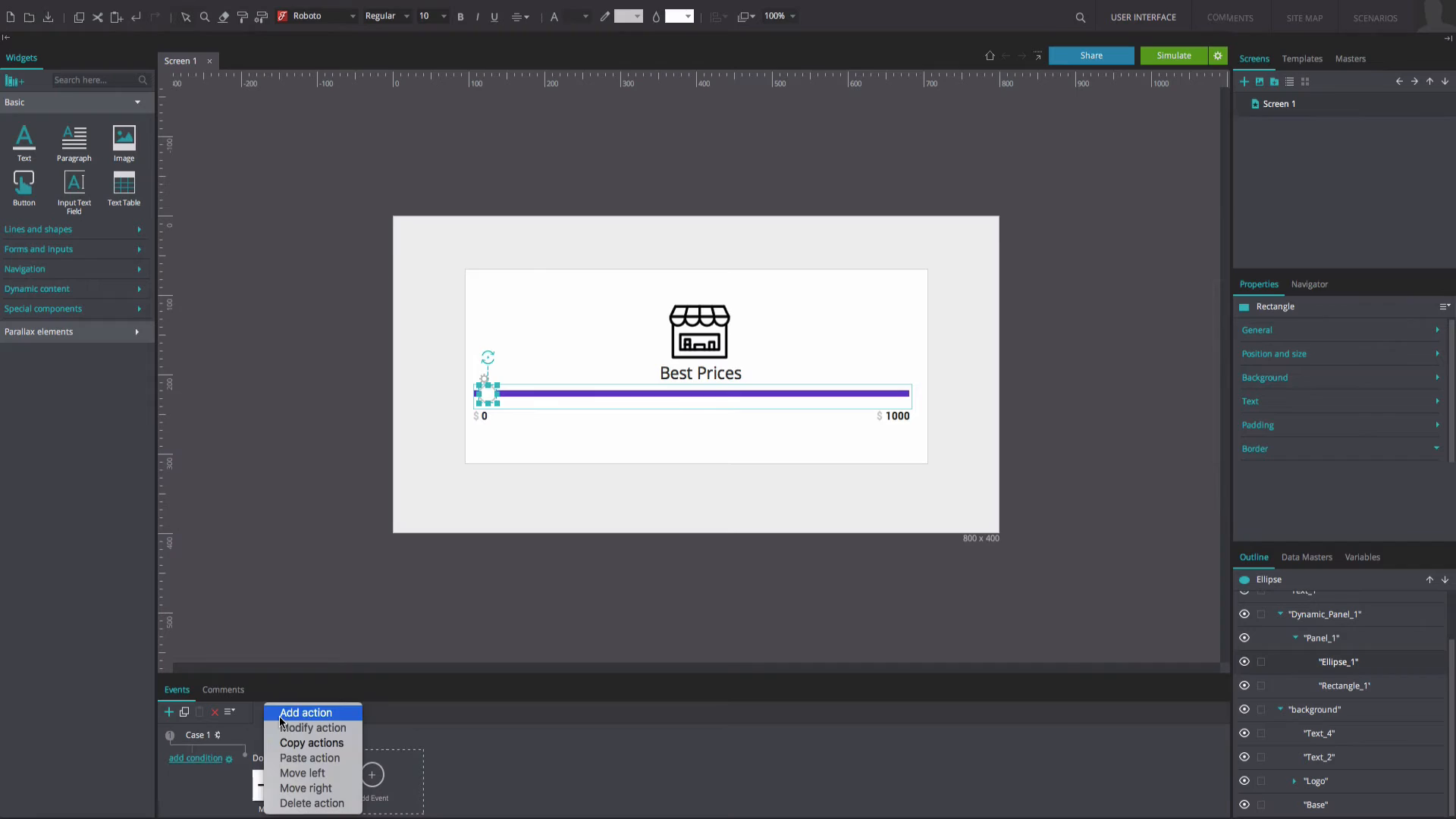
pyautogui.click(306, 712)
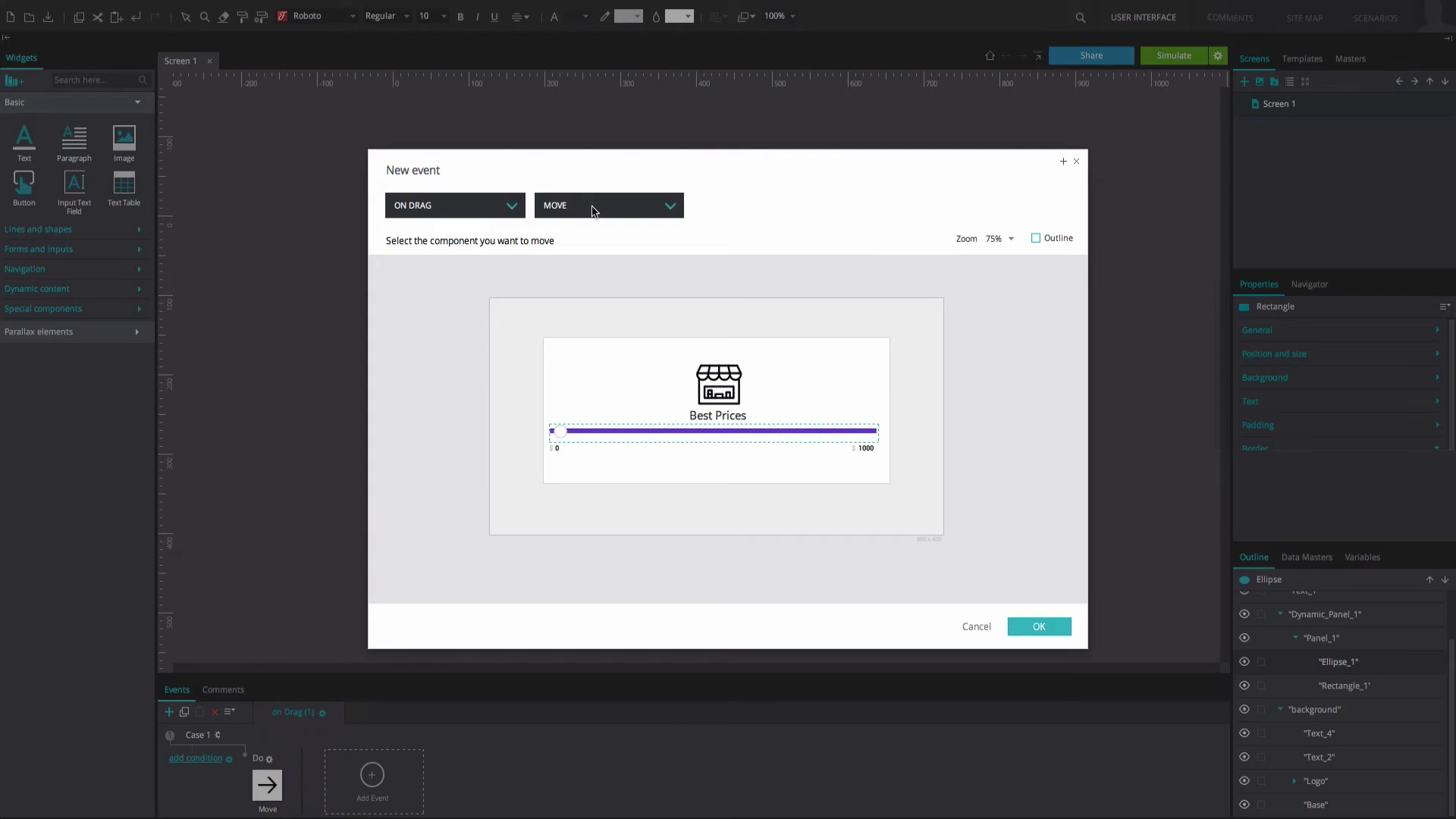
pyautogui.click(608, 205)
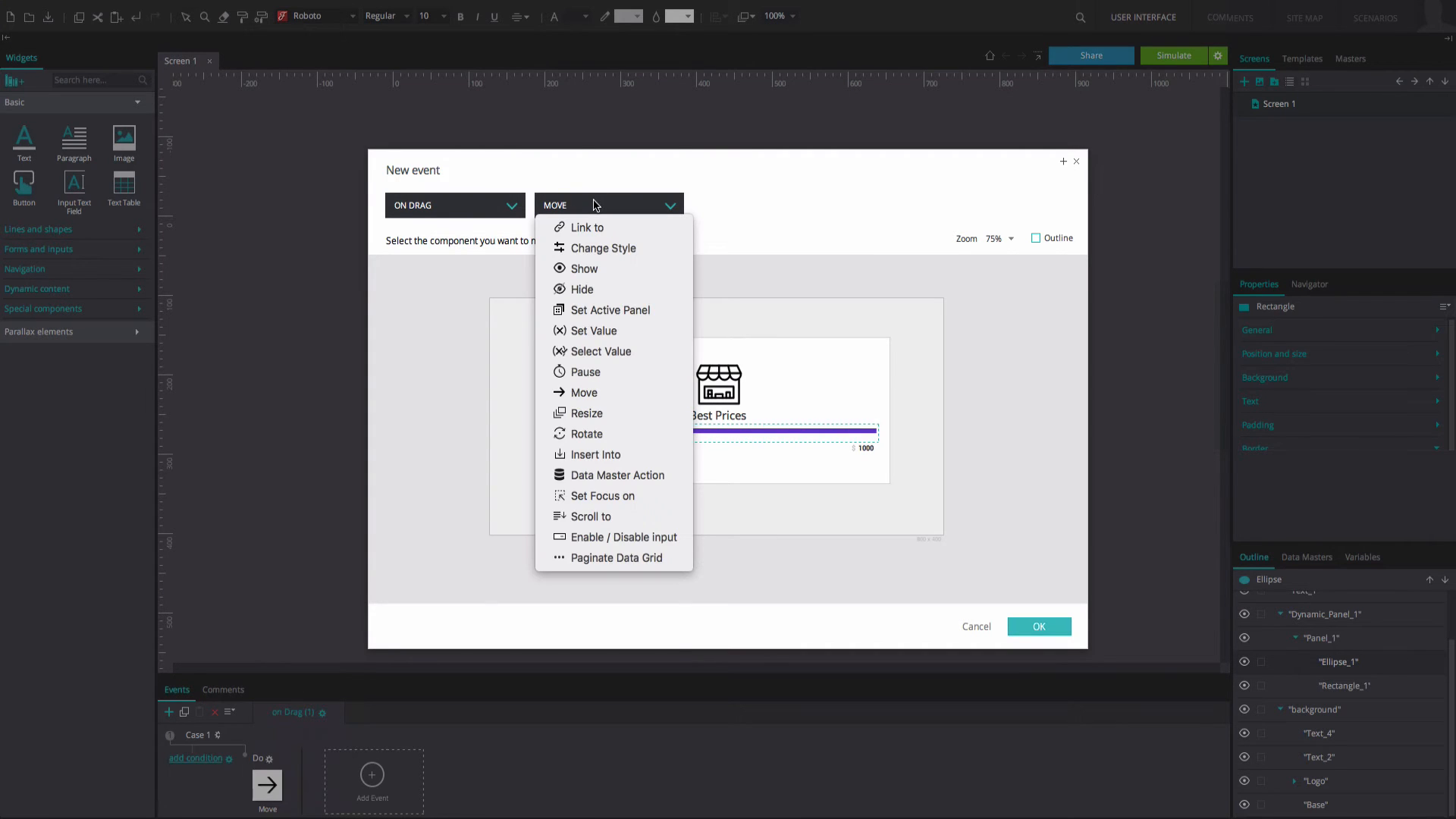
pyautogui.moveTo(593, 454)
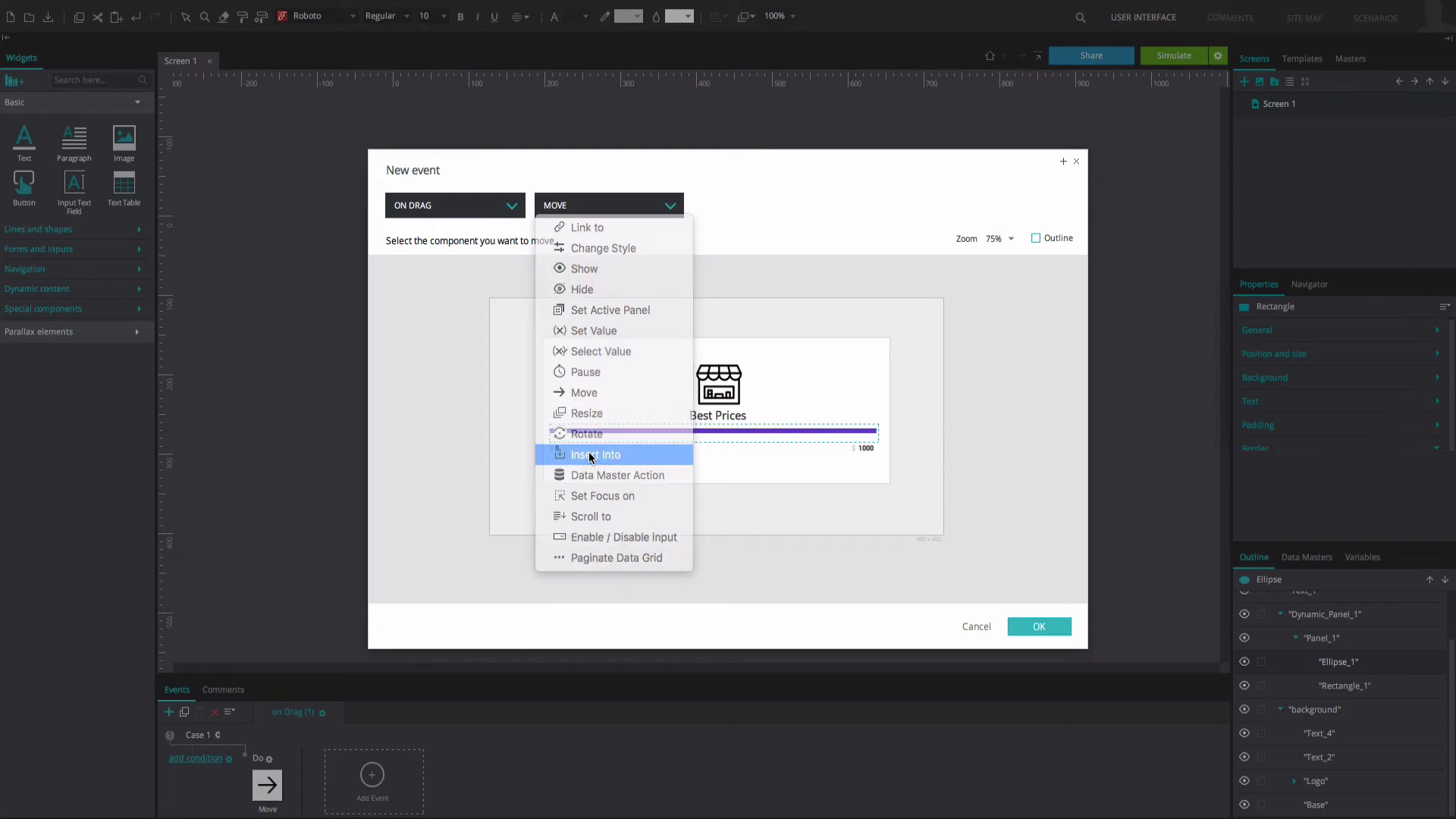
pyautogui.click(595, 455)
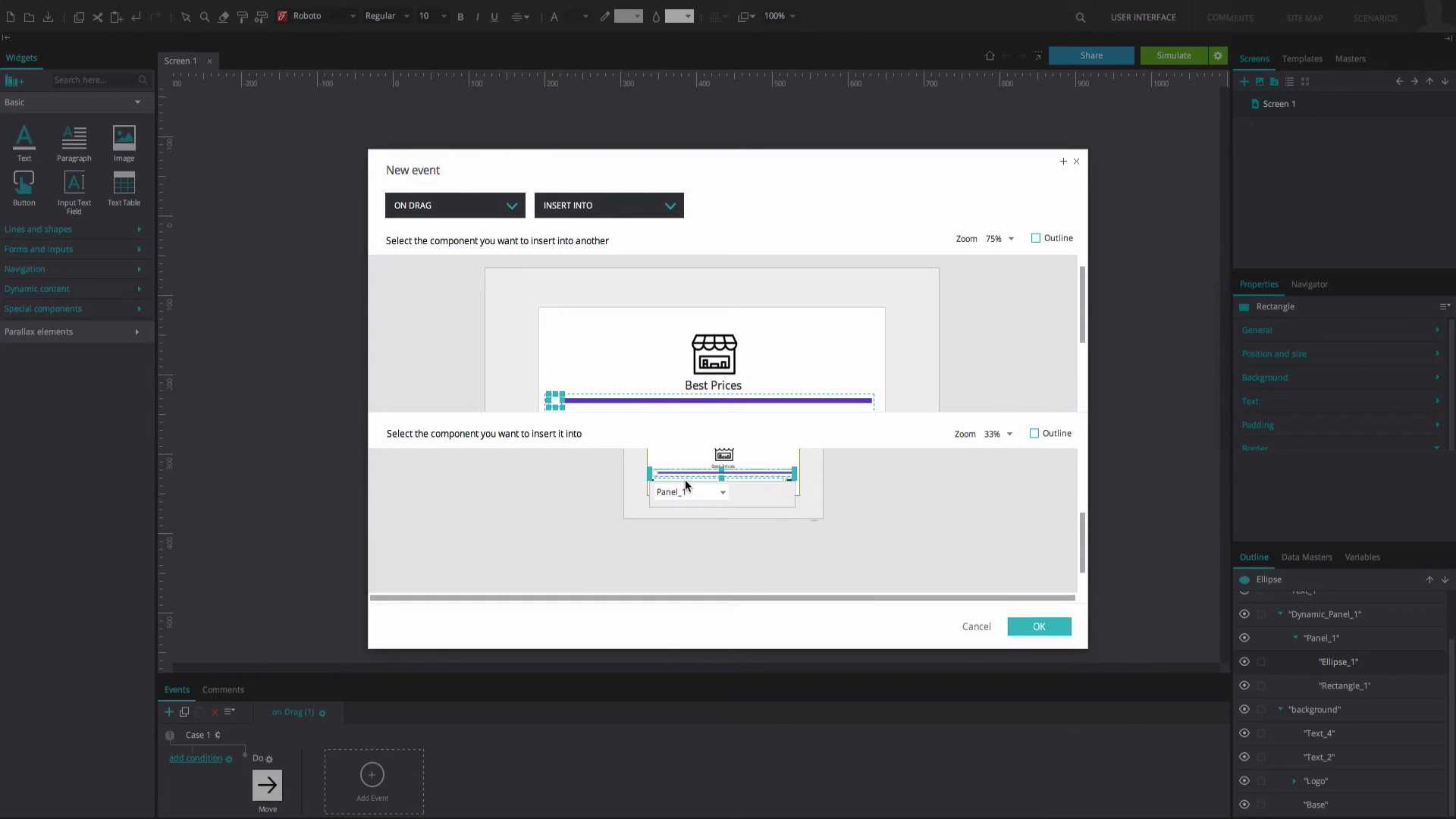
pyautogui.click(1038, 625)
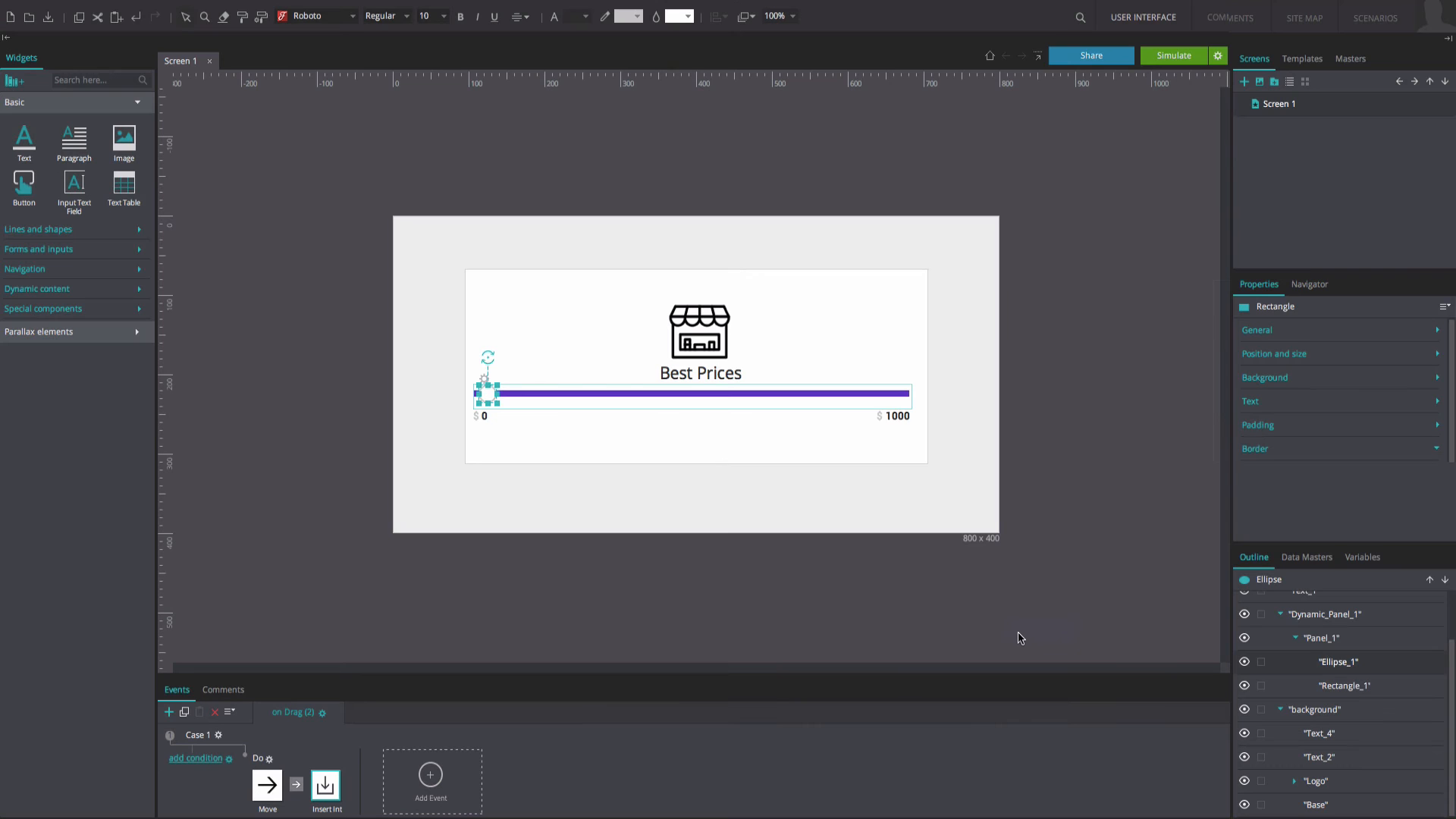
pyautogui.rightClick(267, 785)
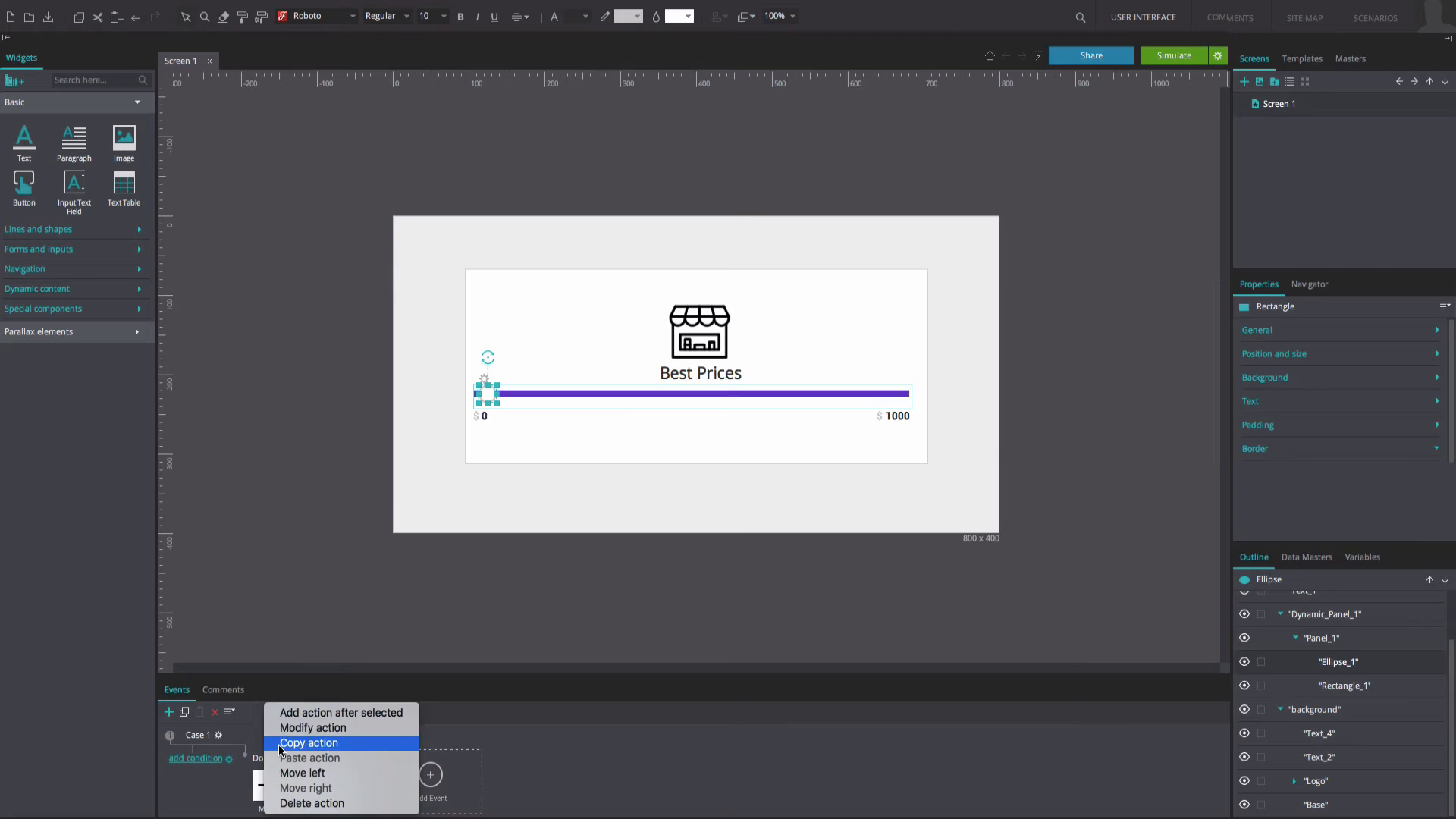
# Step: Add a Set Value action targeting the $0 label with a calculated expression
pyautogui.click(313, 727)
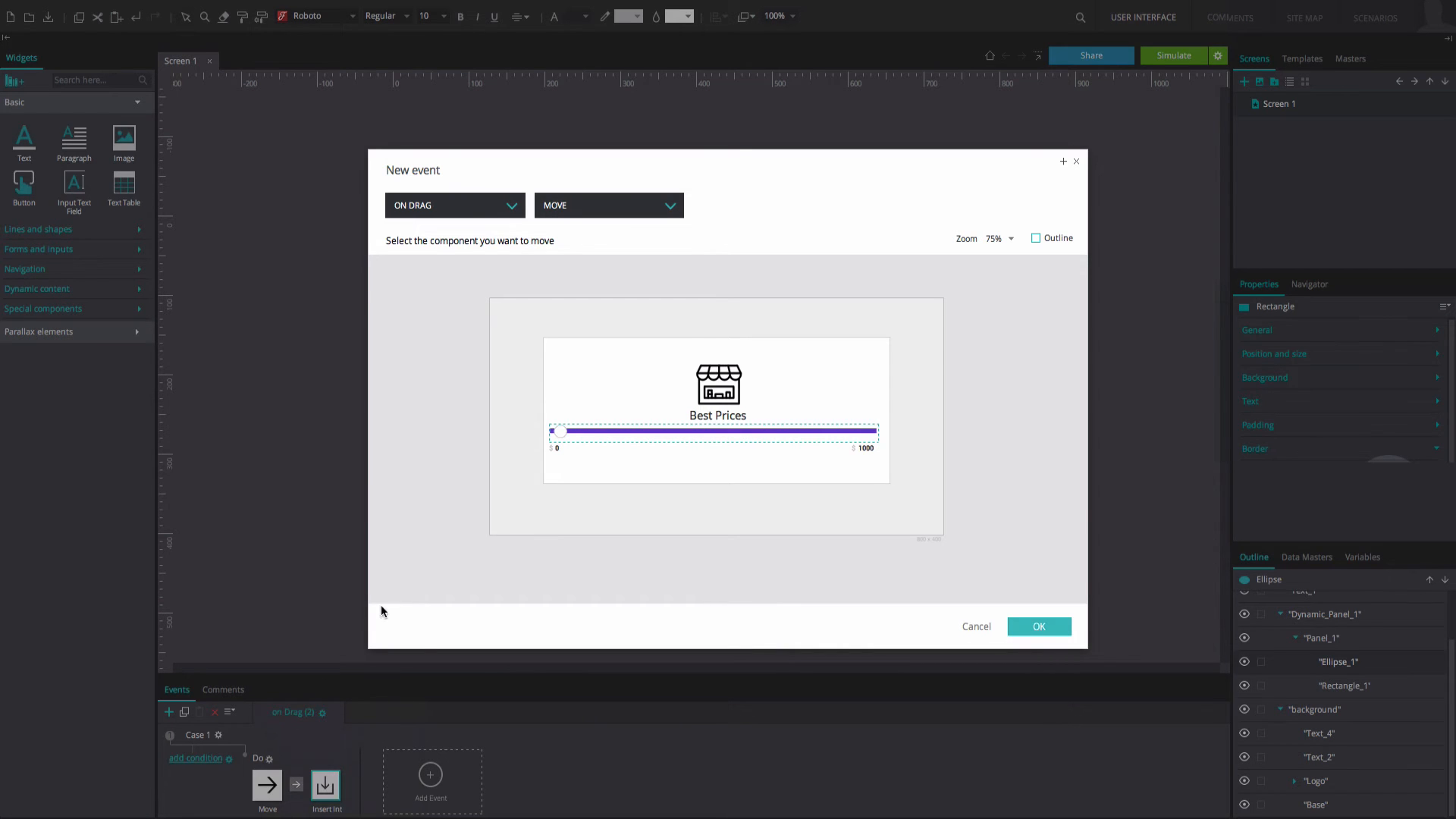
pyautogui.click(608, 205)
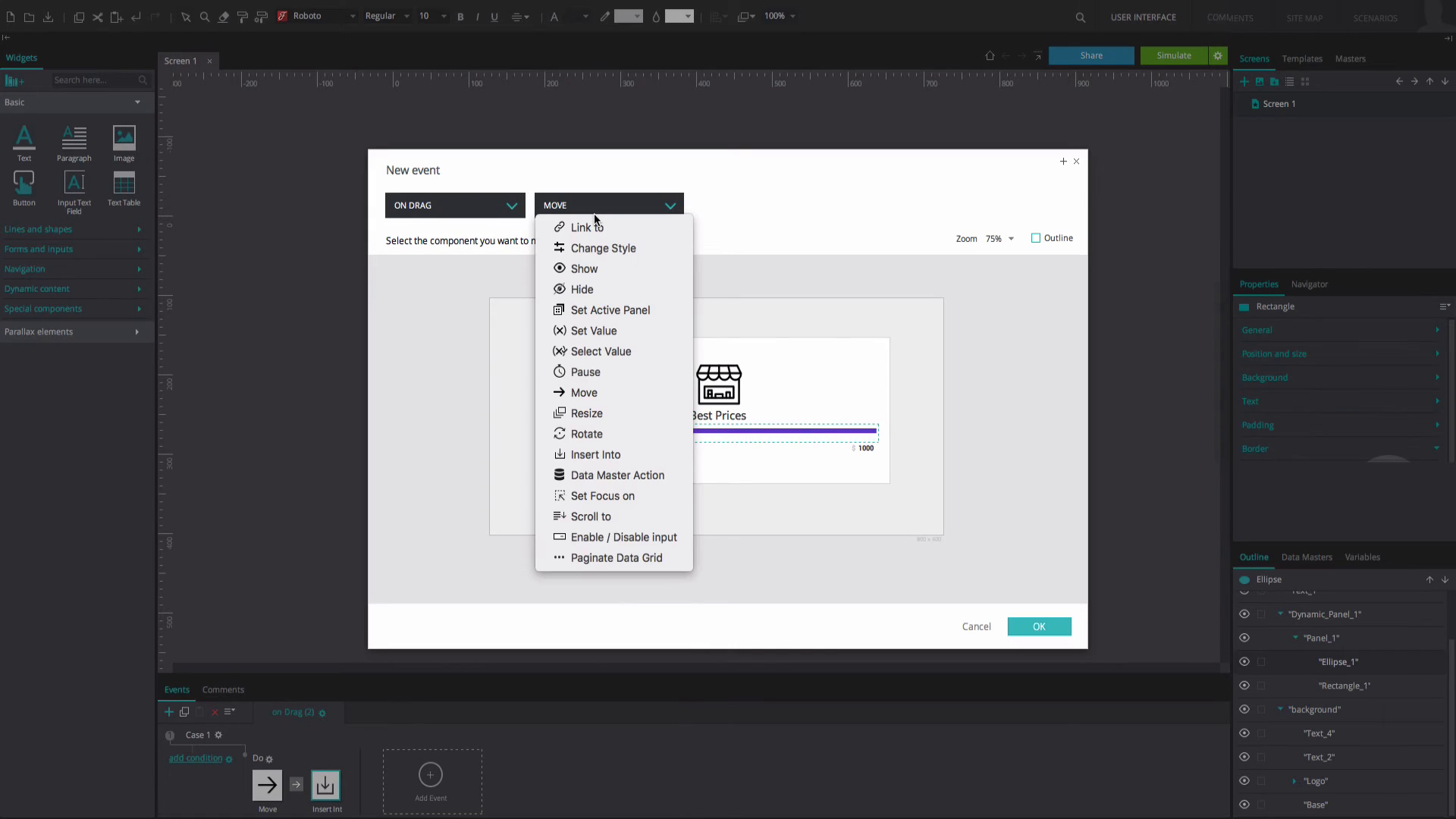
pyautogui.click(591, 330)
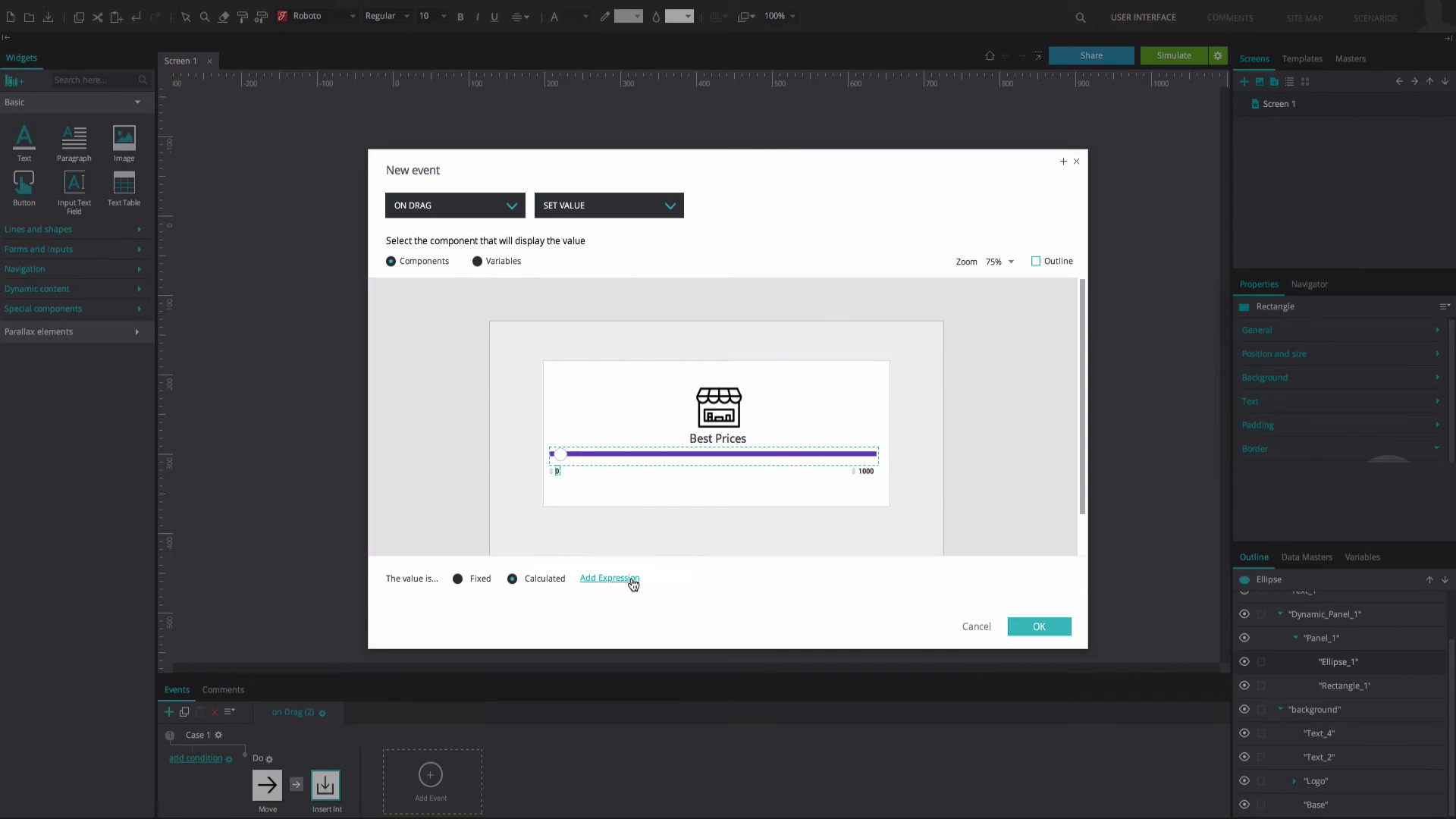
pyautogui.click(609, 579)
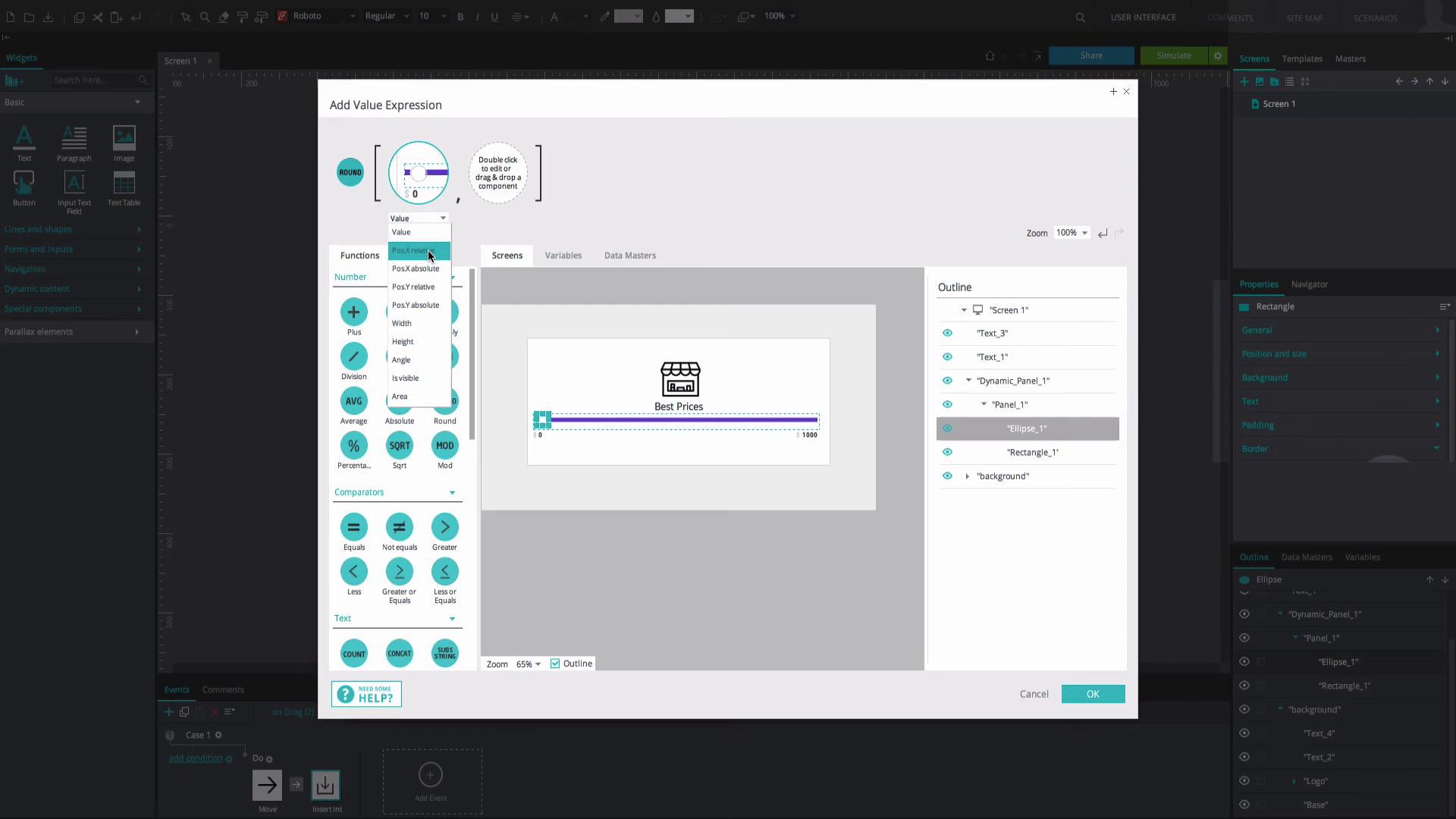
# Step: Set the label value to ROUND[Ellipse_1 PosX / (Rectangle_1 Width − Ellipse_1 Width) × 1000]
pyautogui.click(417, 249)
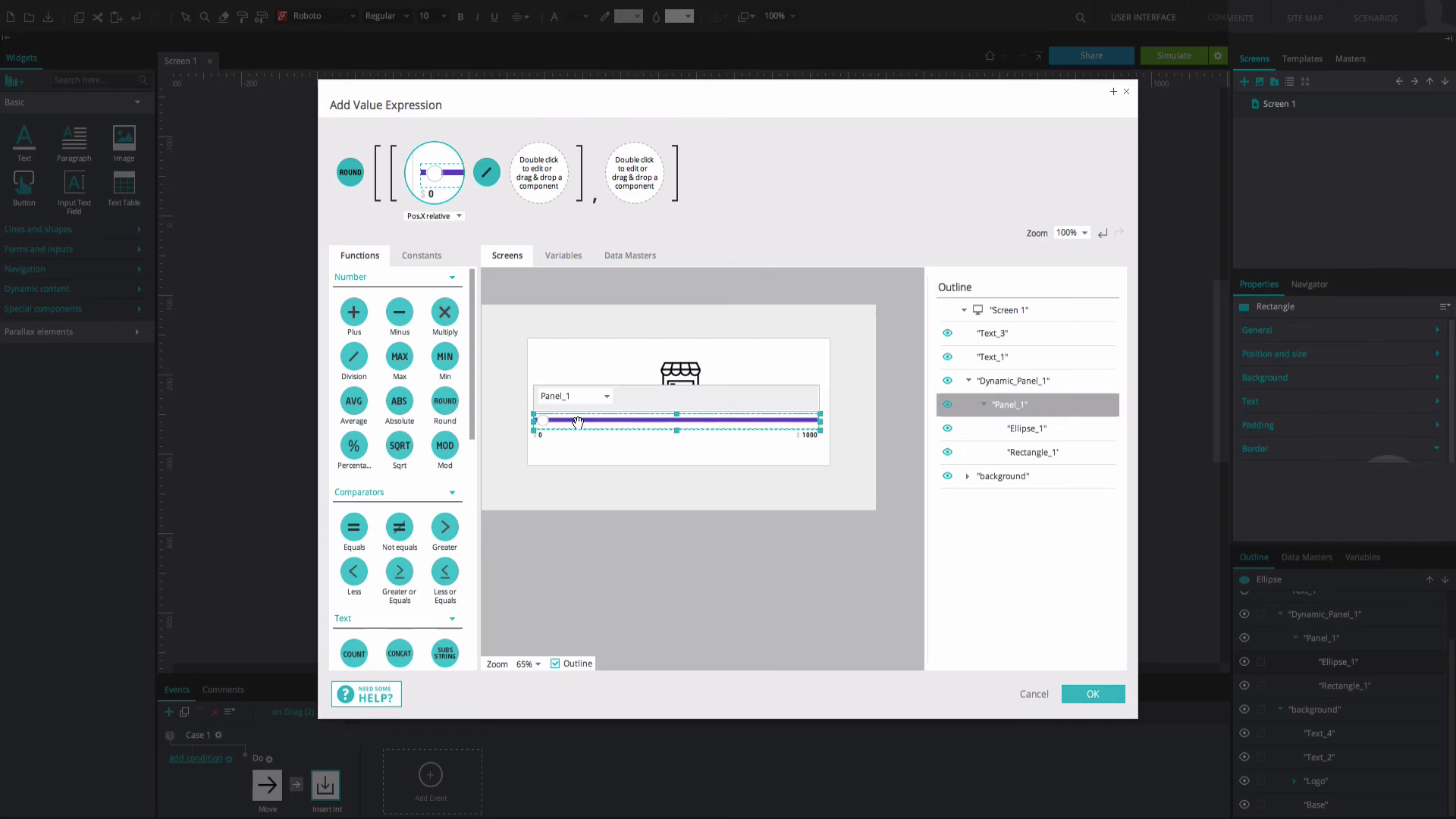
pyautogui.click(1028, 452)
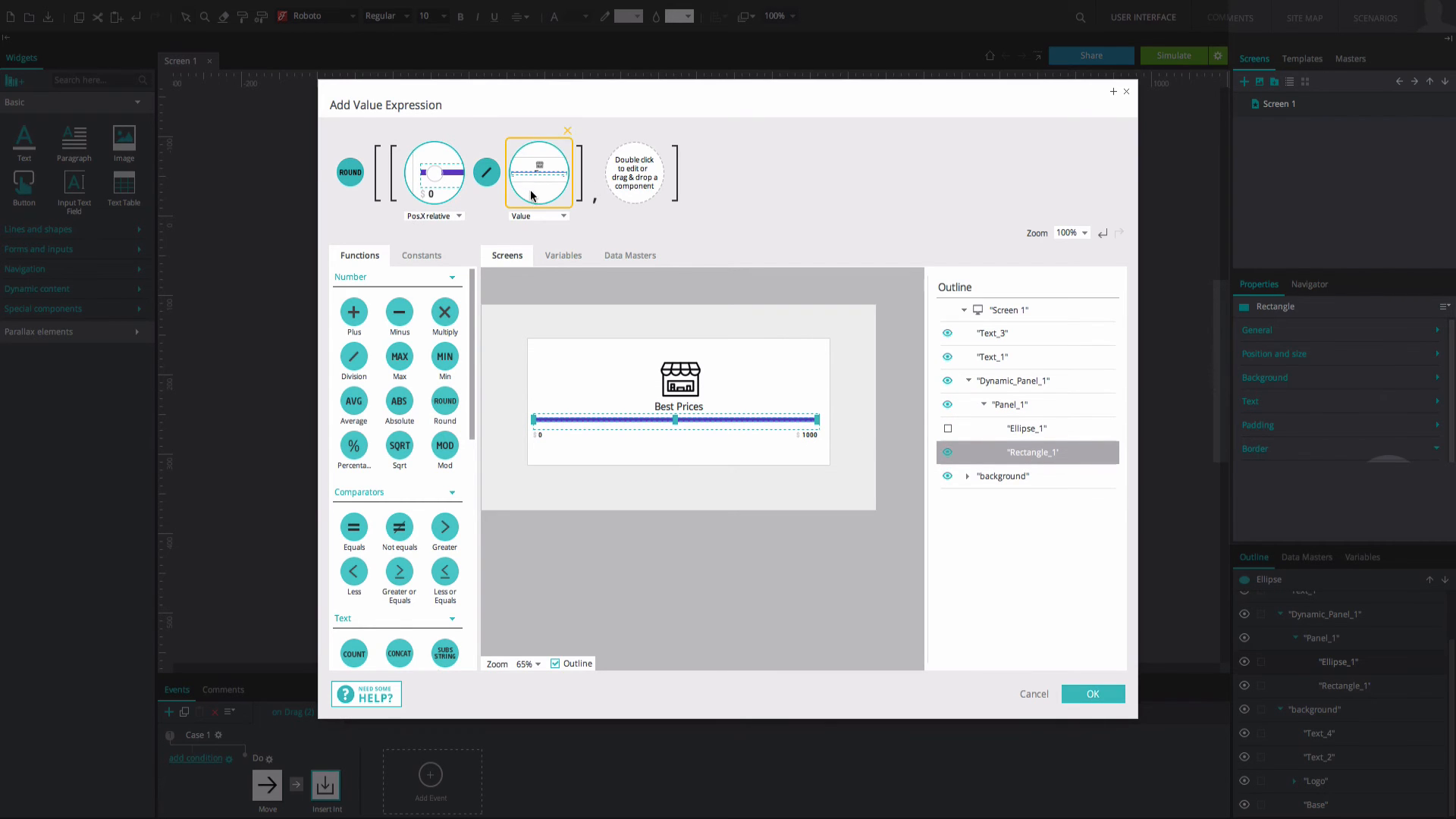
pyautogui.click(563, 216)
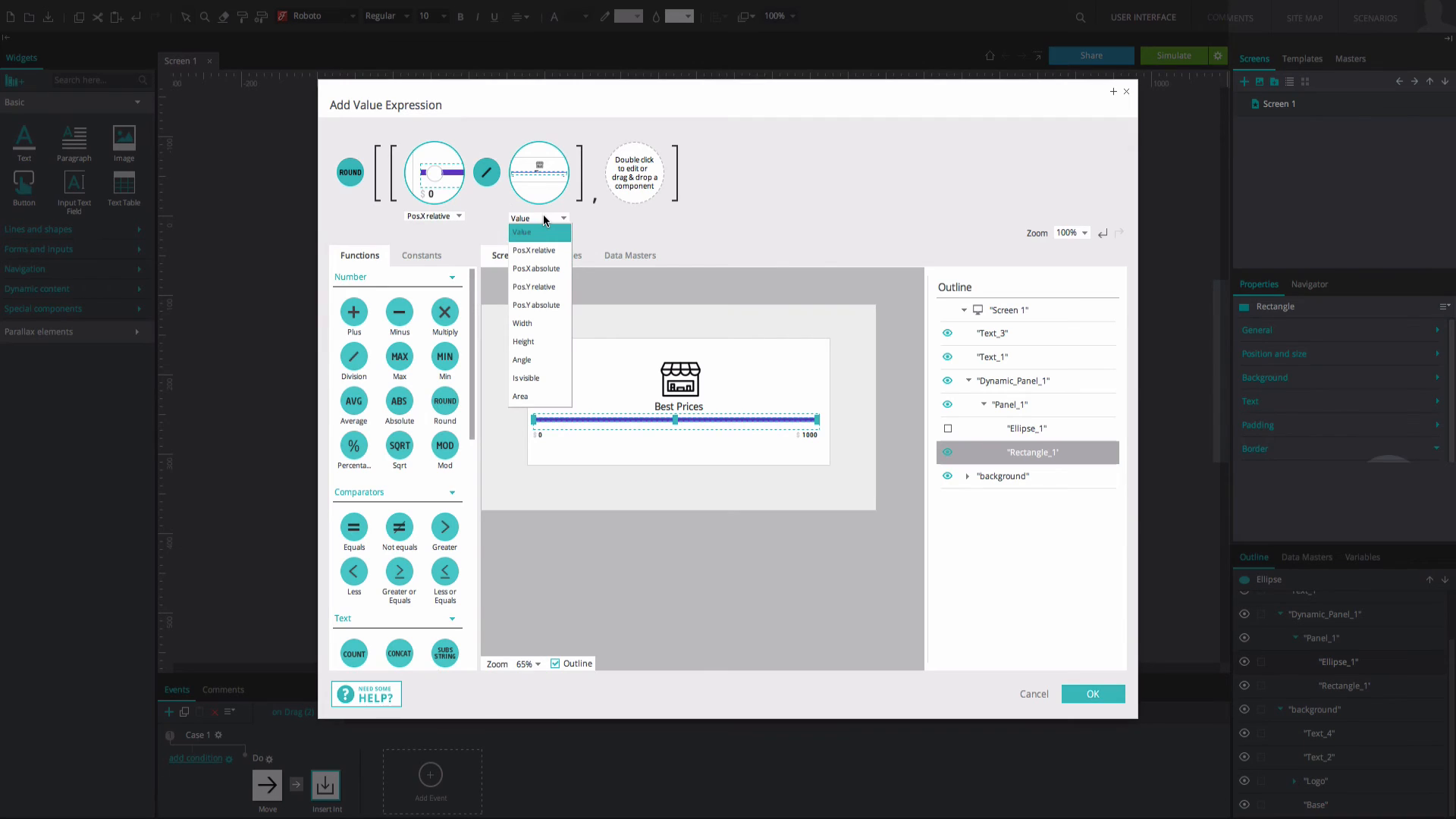
pyautogui.click(522, 323)
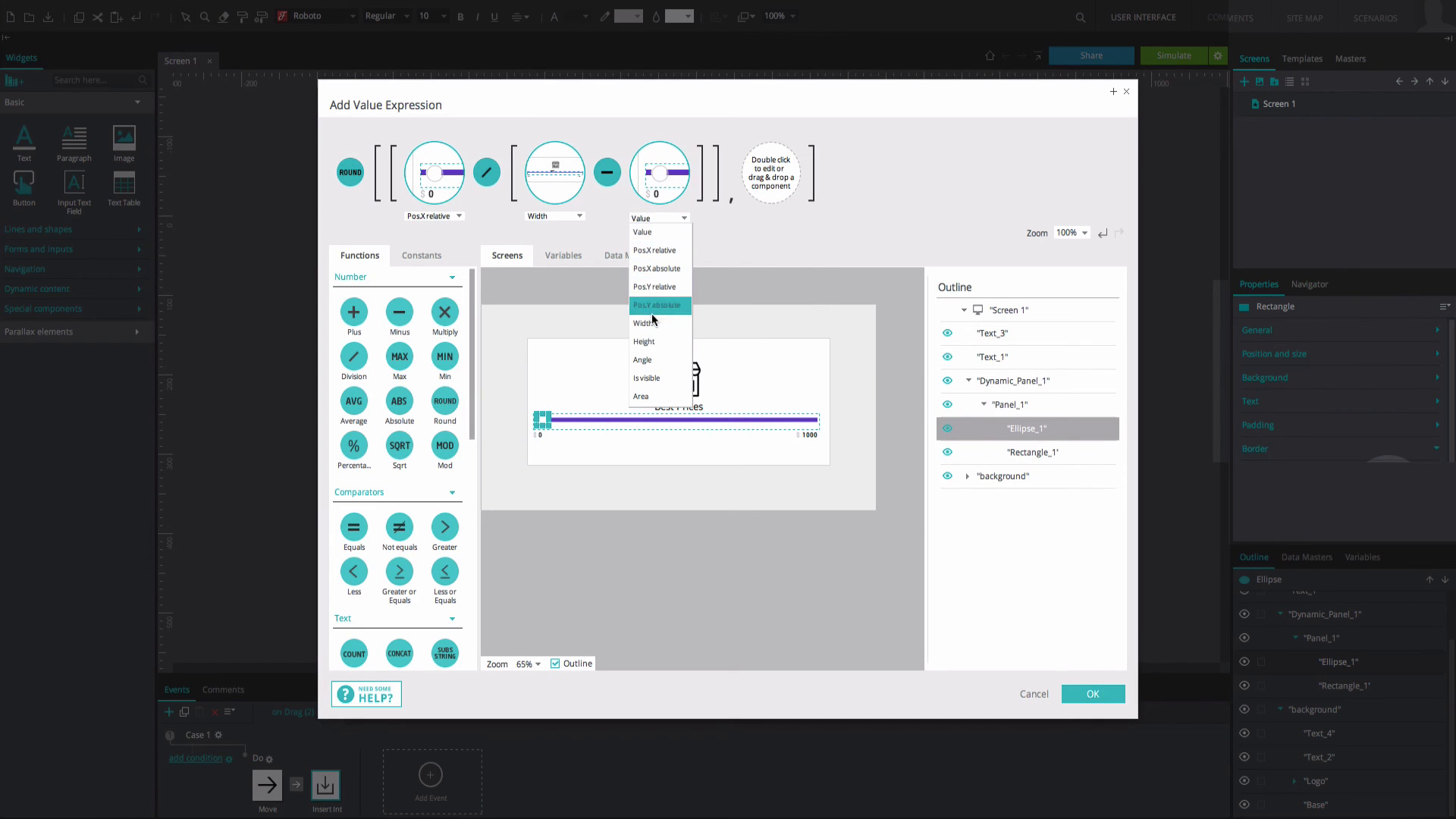
pyautogui.click(642, 323)
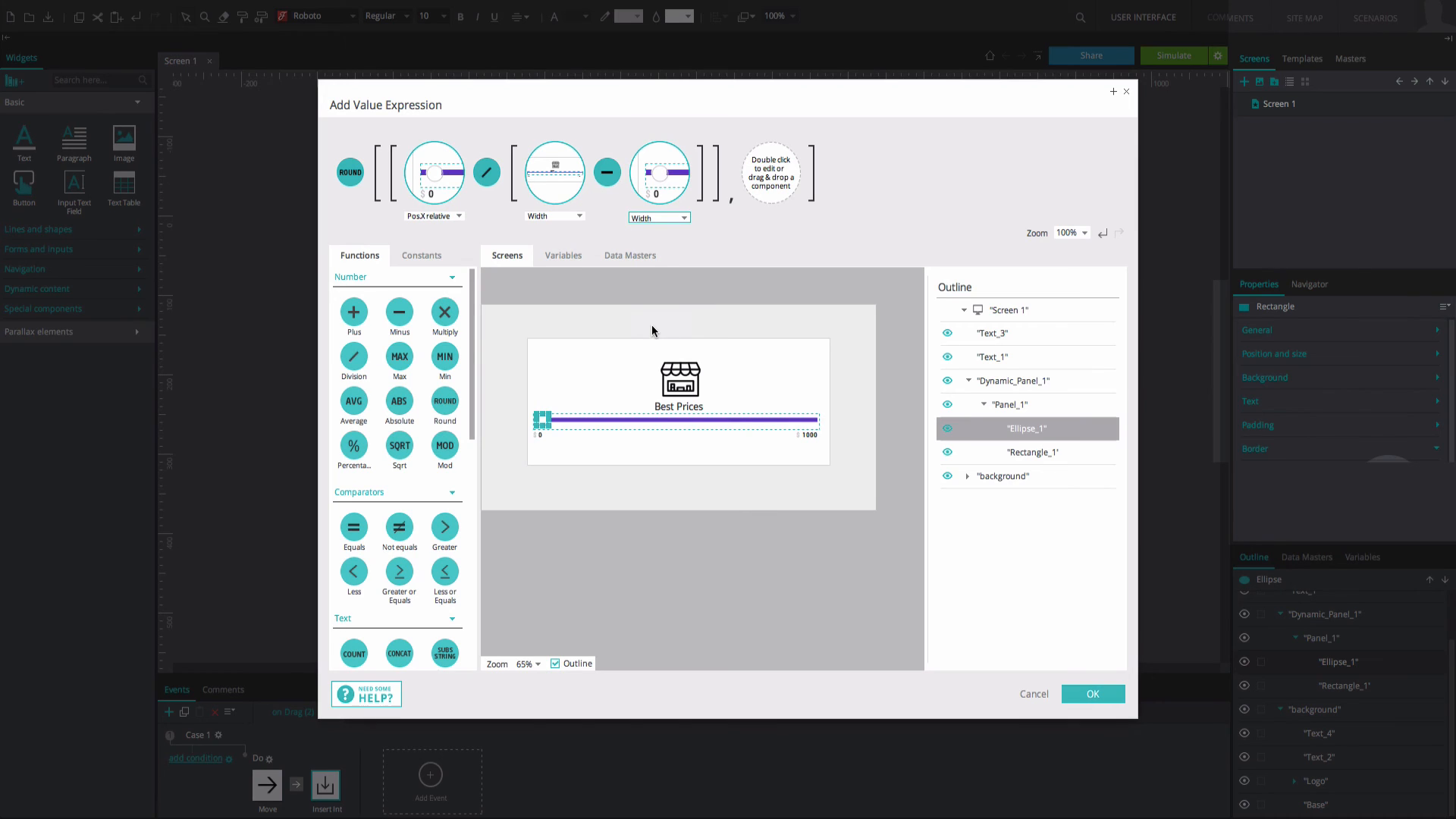
pyautogui.moveTo(444, 313)
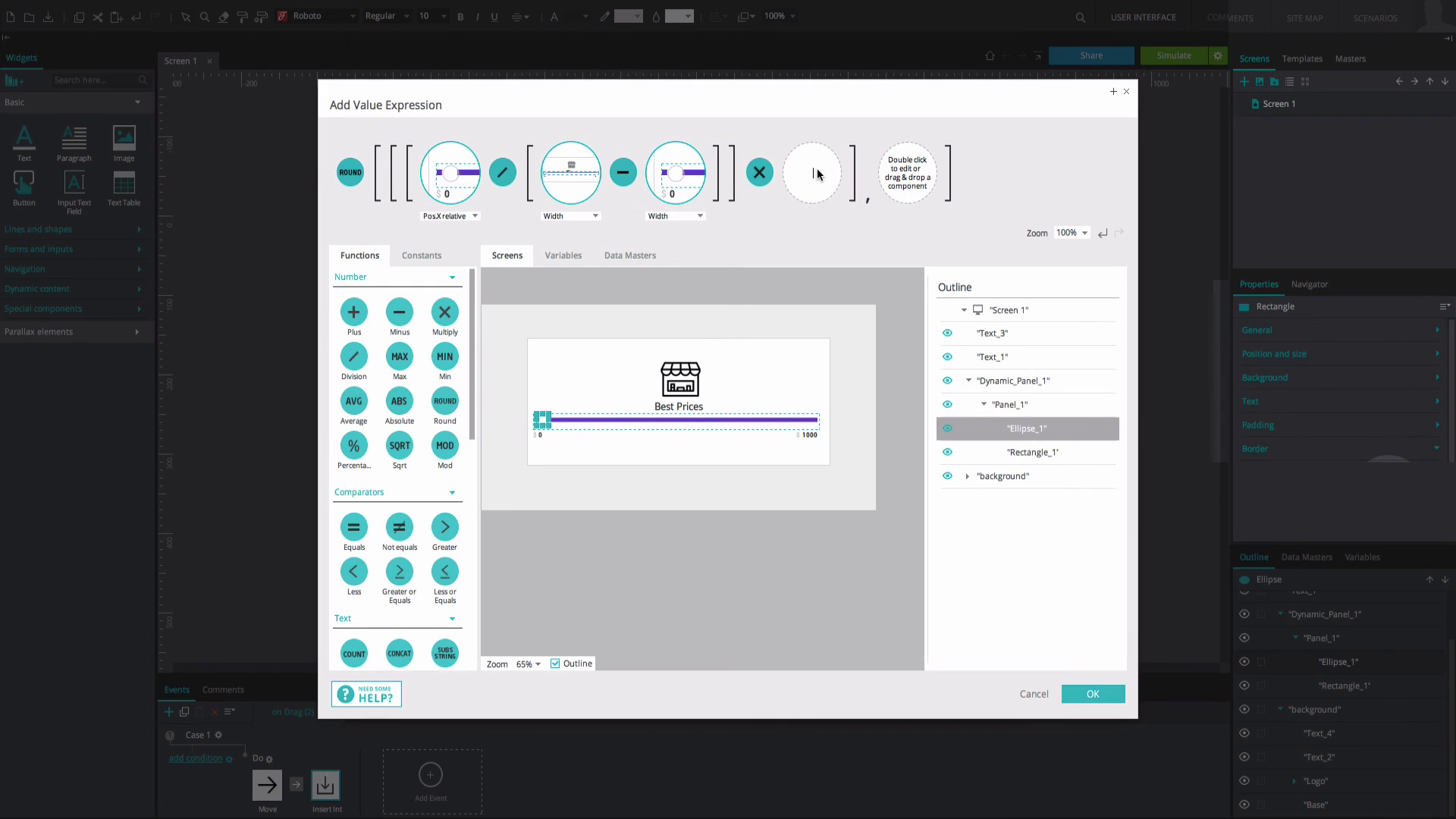
pyautogui.write('1000')
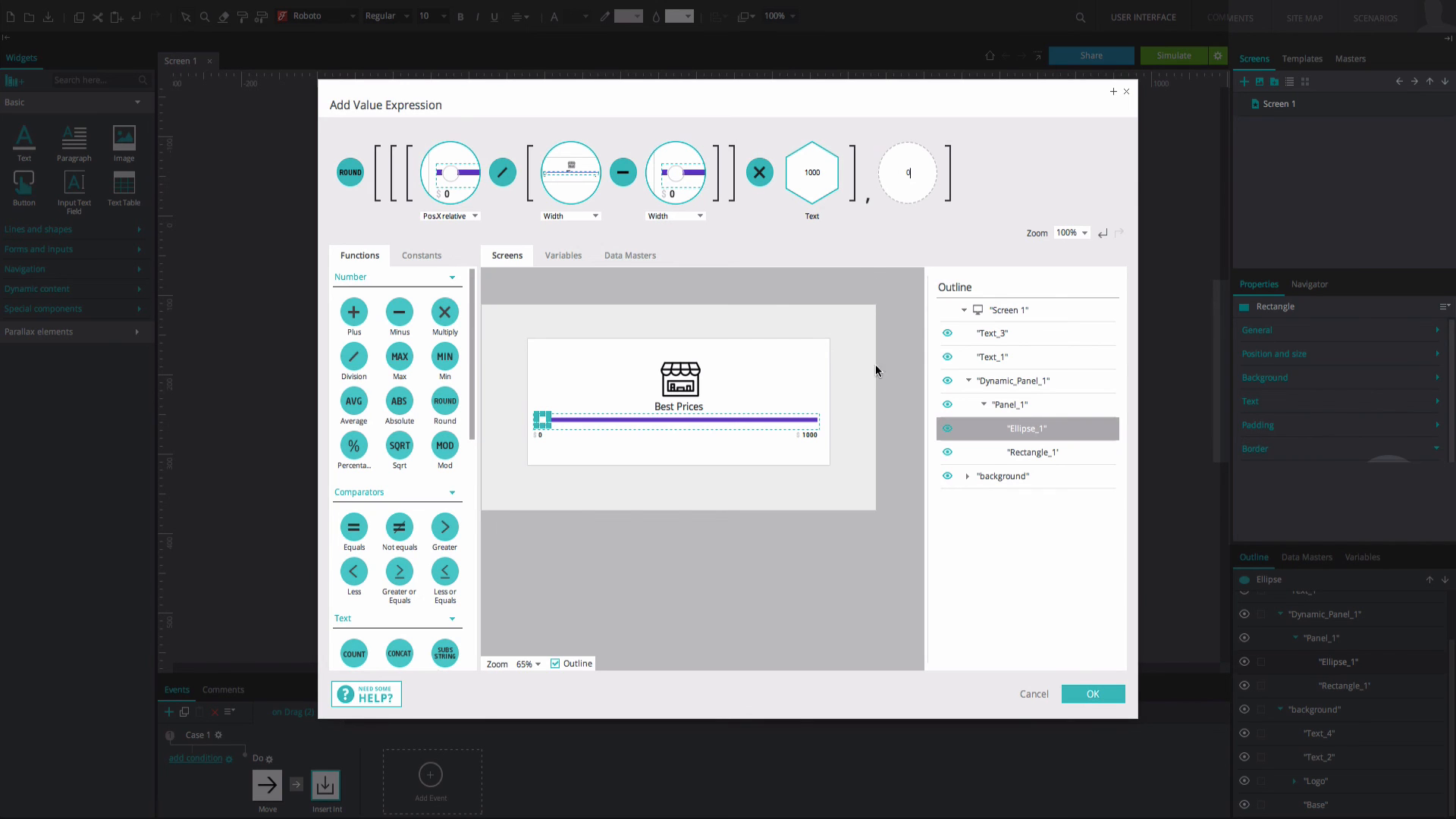
pyautogui.click(1093, 694)
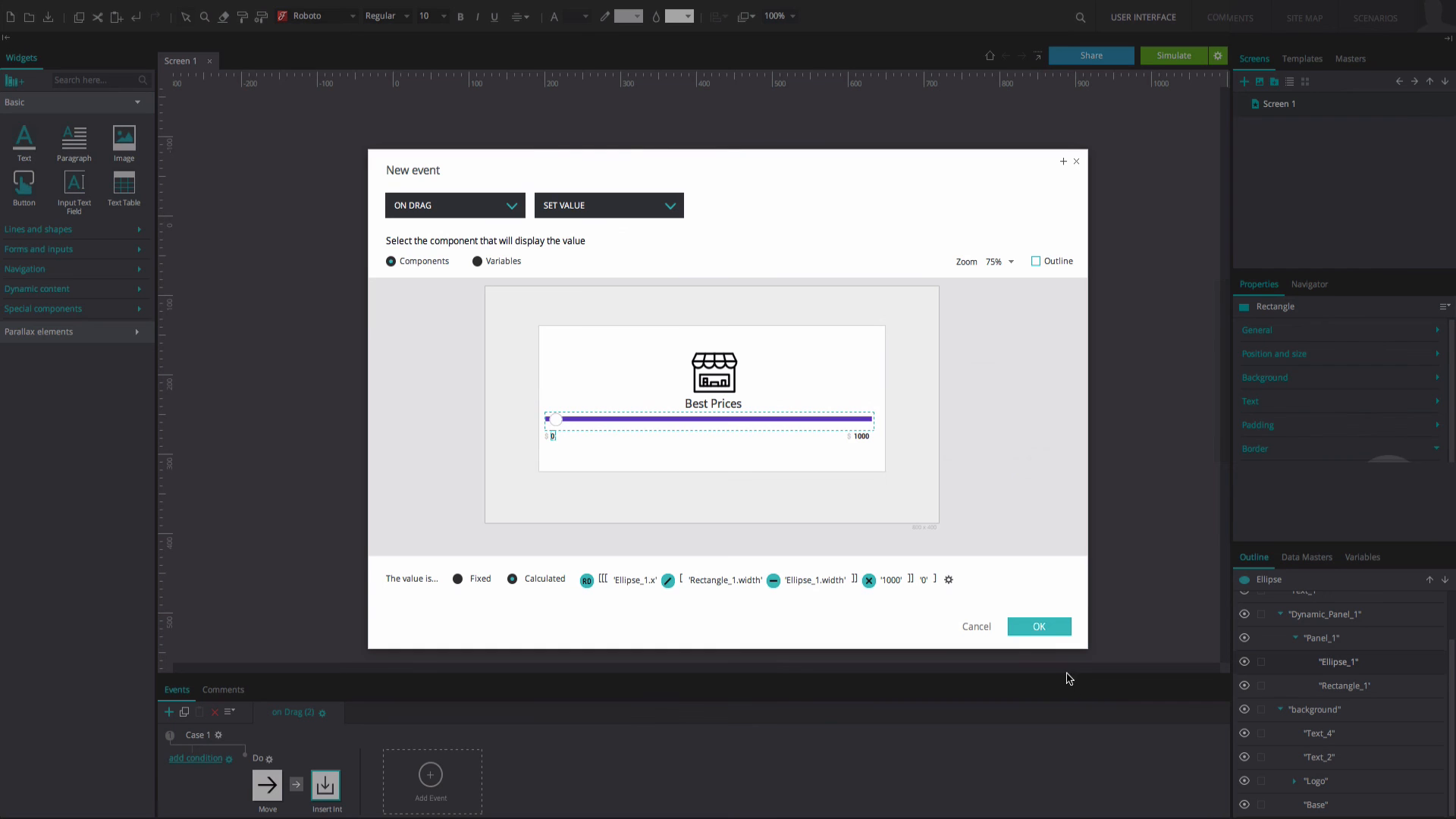
pyautogui.click(1037, 625)
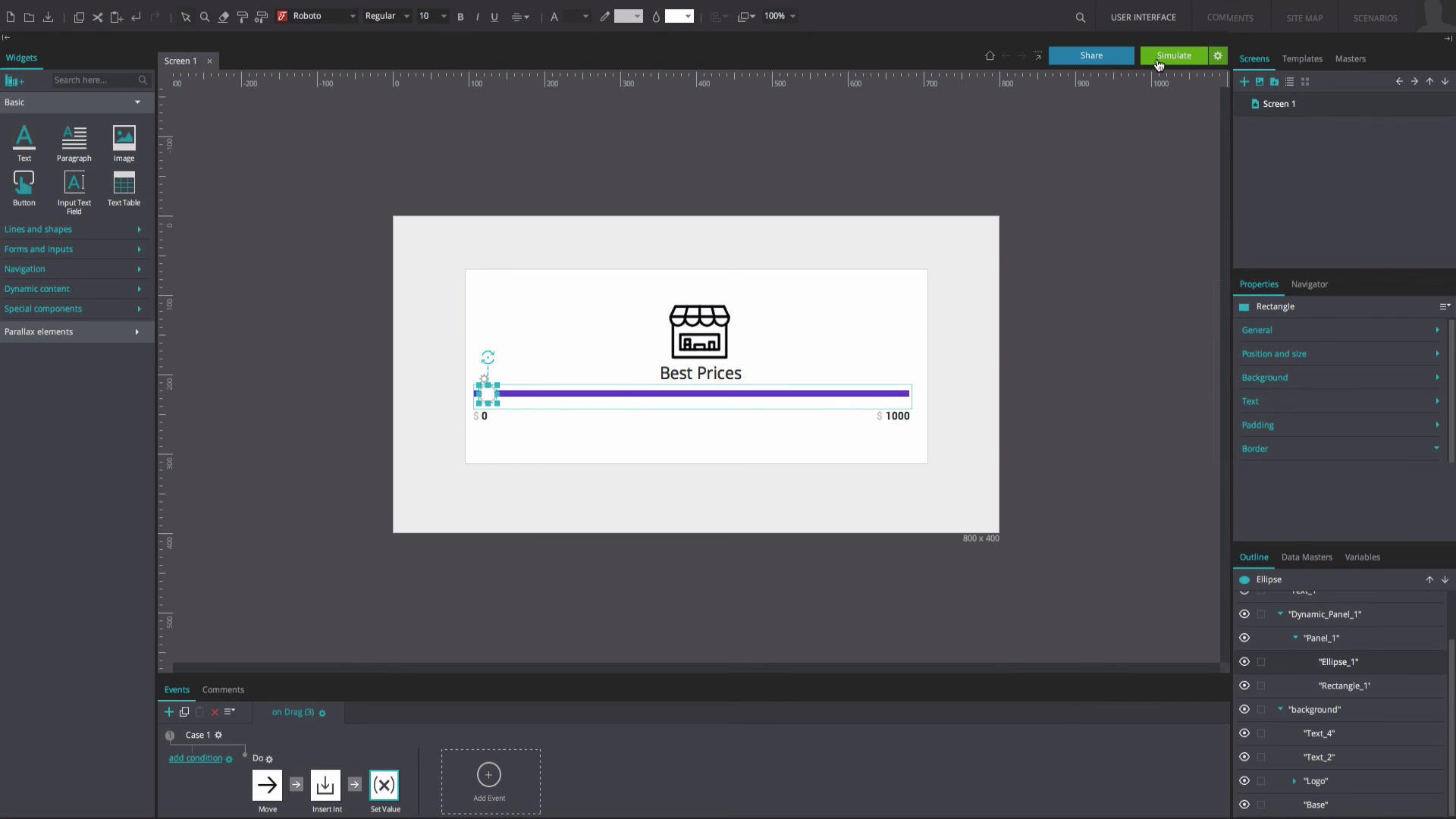
pyautogui.click(1174, 54)
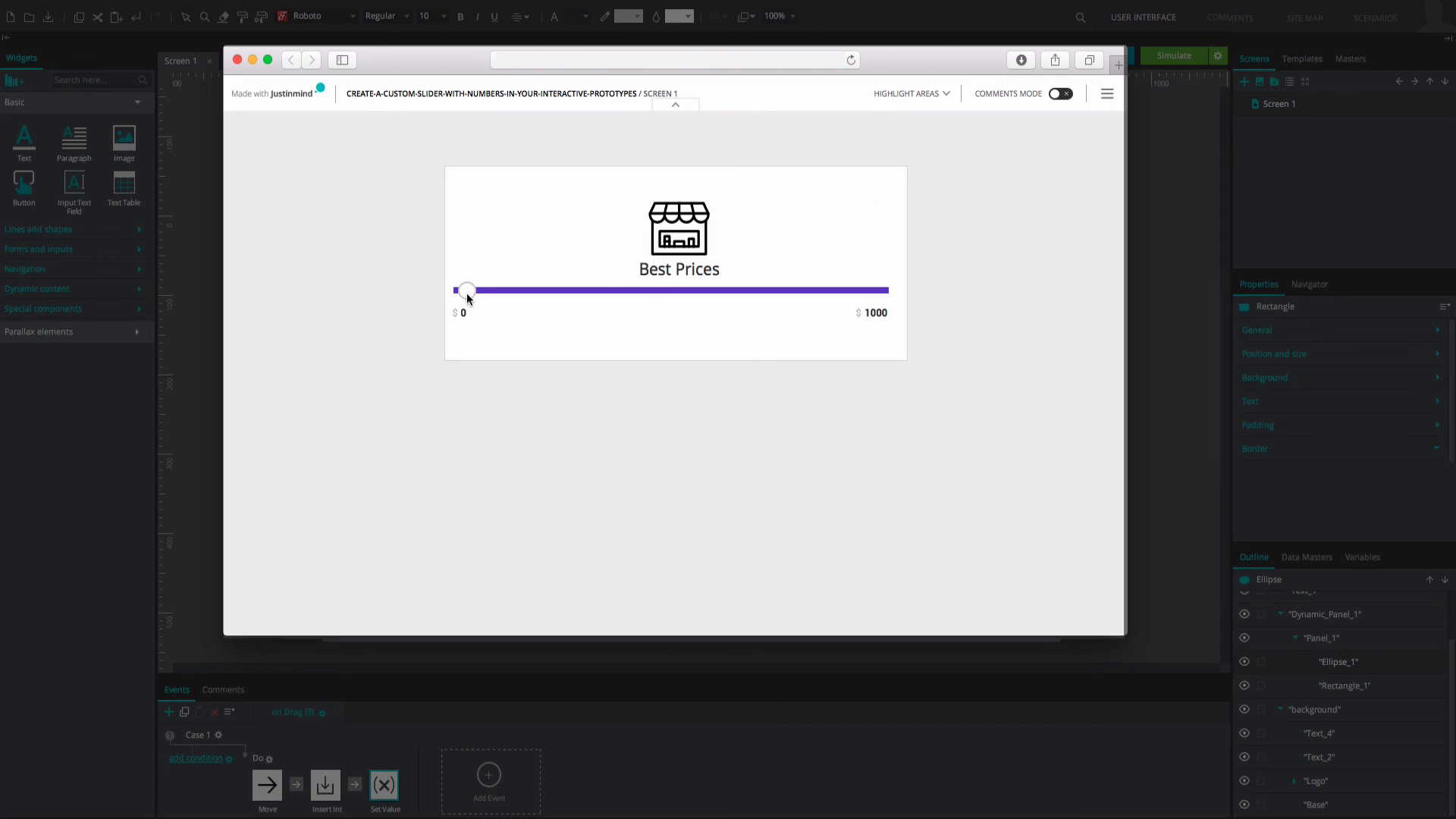
# Step: Drag the simulated knob to show 435, then 913, then back to 320
pyautogui.moveTo(467, 290); pyautogui.dragTo(642, 290)
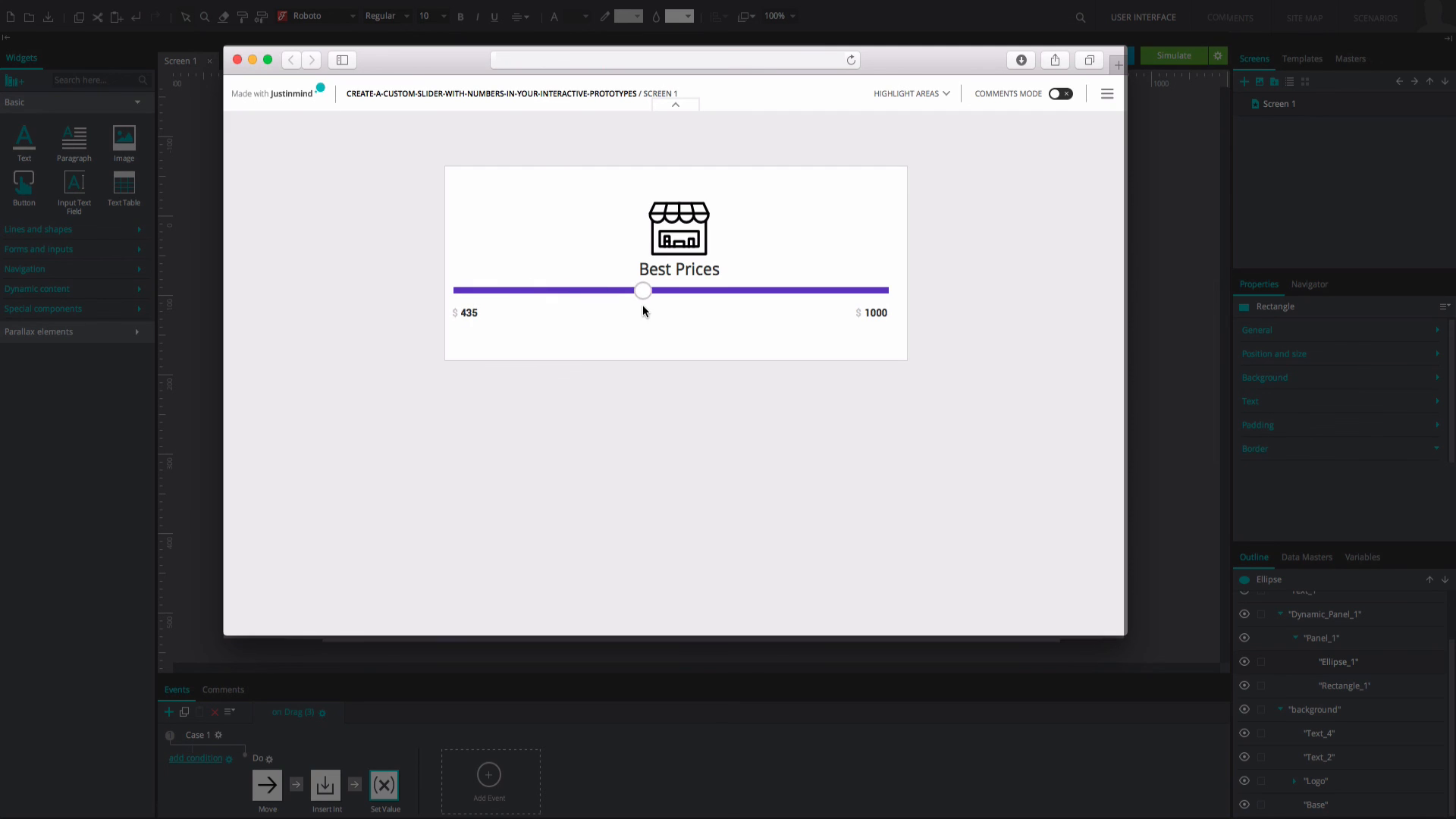
pyautogui.moveTo(643, 290); pyautogui.dragTo(841, 289)
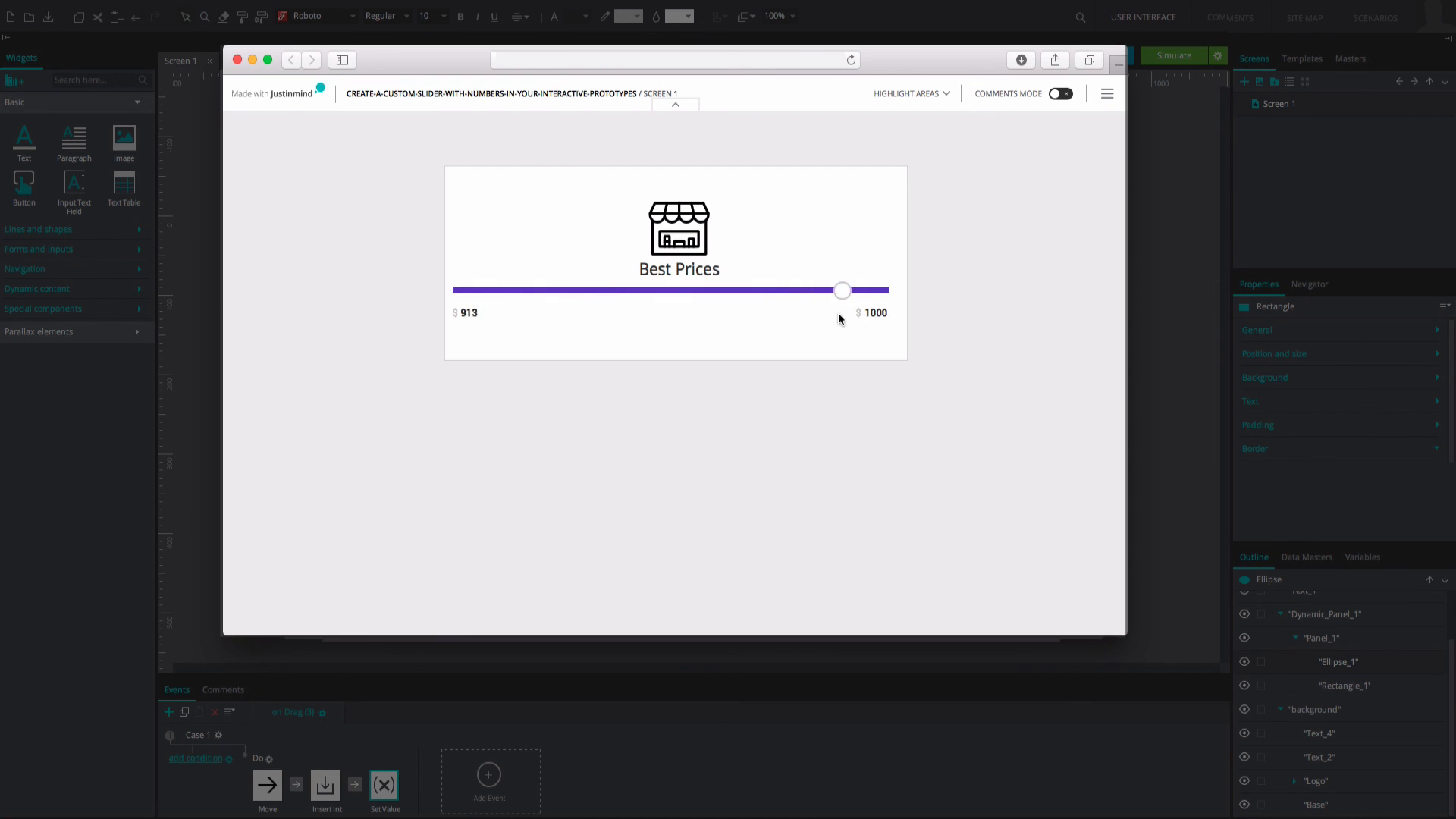
pyautogui.moveTo(842, 290); pyautogui.dragTo(595, 290)
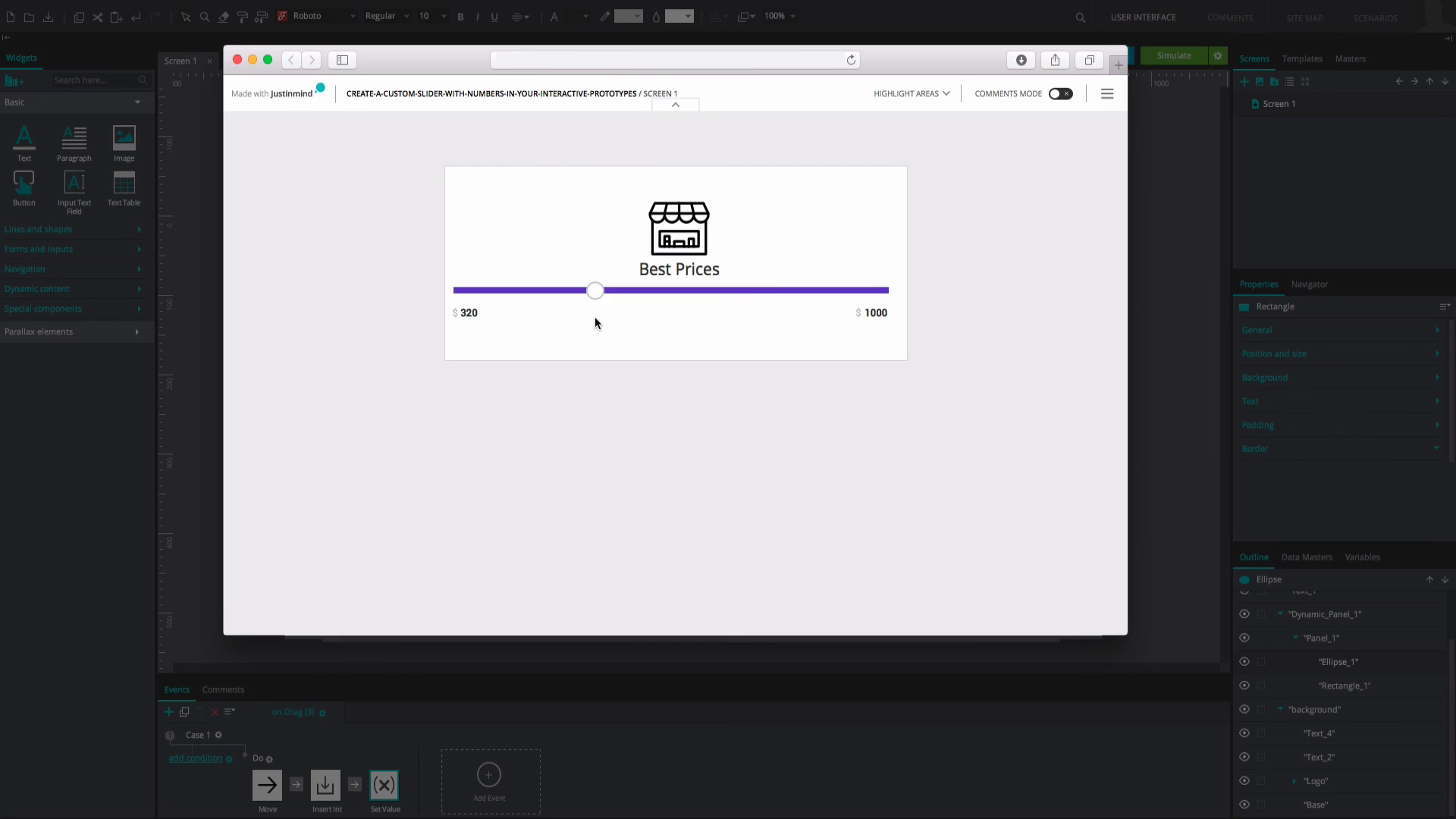